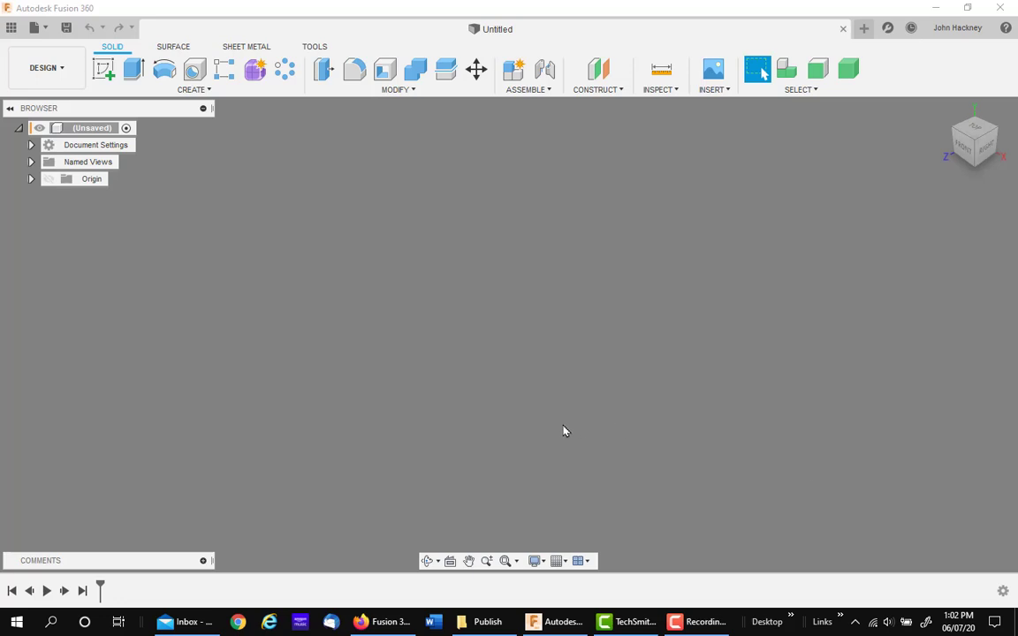
{"action": "mouse_move", "coordinate": [323, 340]}
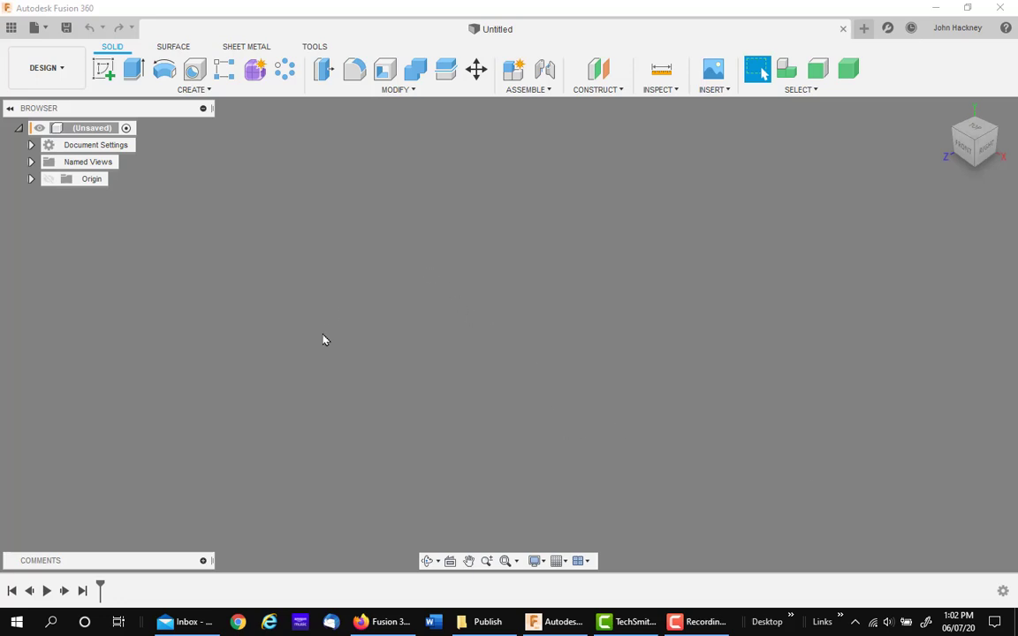
{"action": "mouse_move", "coordinate": [137, 274]}
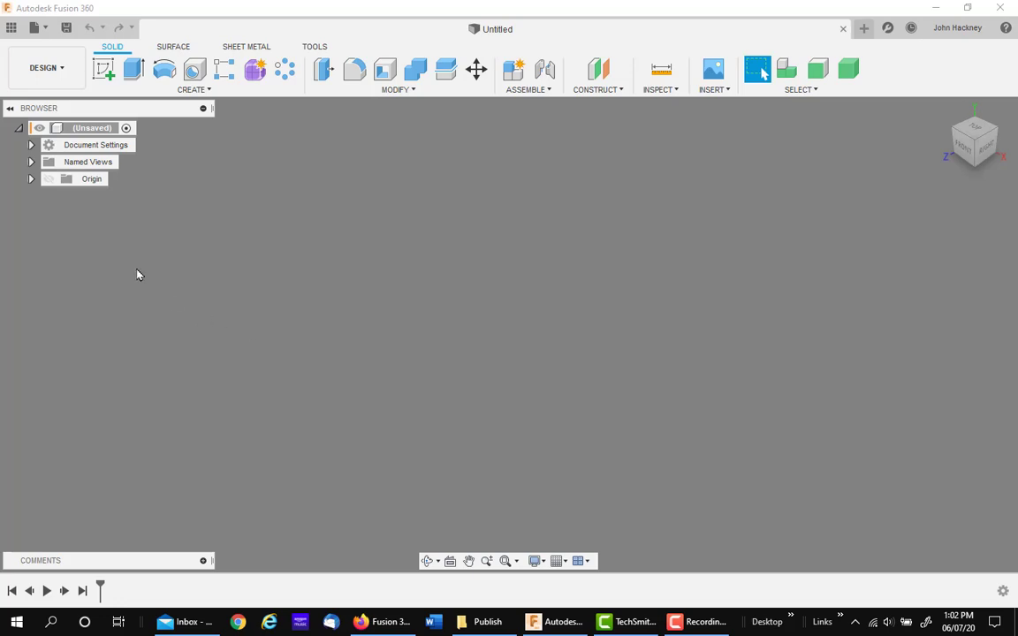
Create a from-scratch drawing template on an ASME B-size (17in x 11in) sheet in inches
{"action": "left_click", "coordinate": [35, 28]}
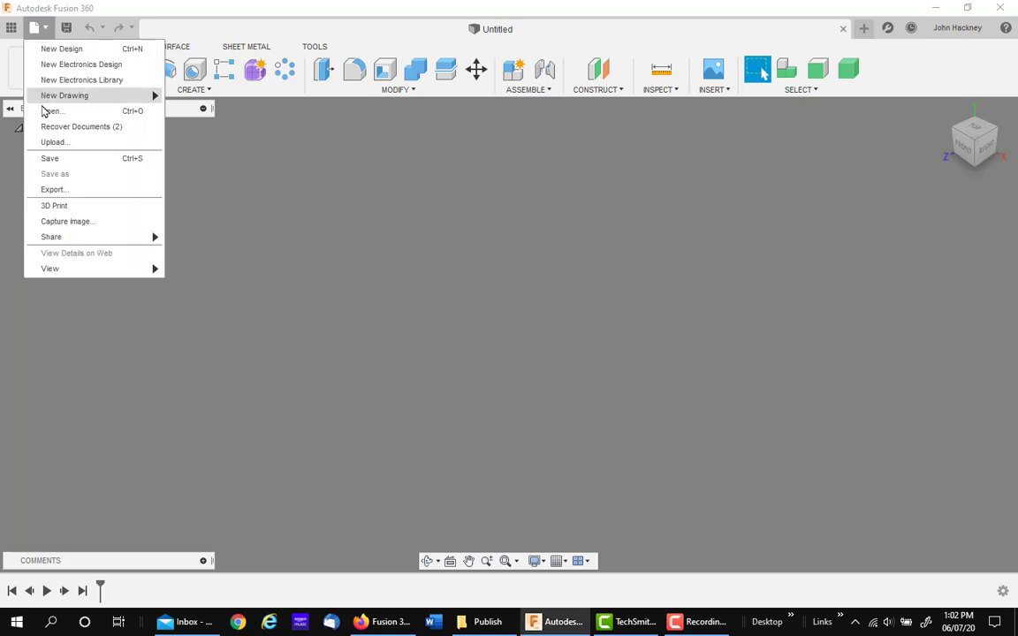
{"action": "mouse_move", "coordinate": [64, 96]}
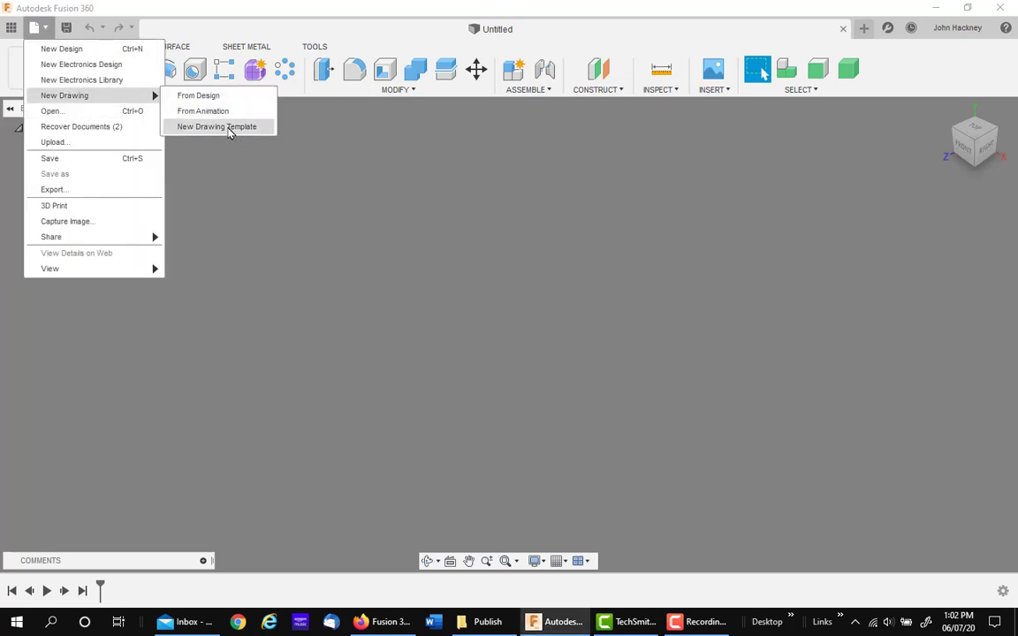
{"action": "left_click", "coordinate": [216, 126]}
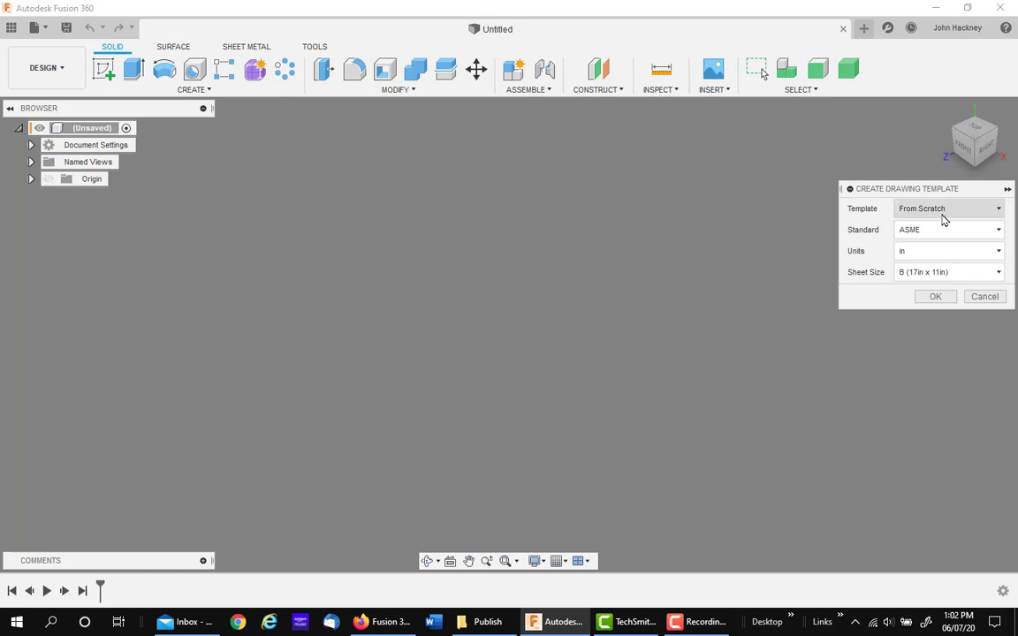
{"action": "left_click", "coordinate": [935, 296]}
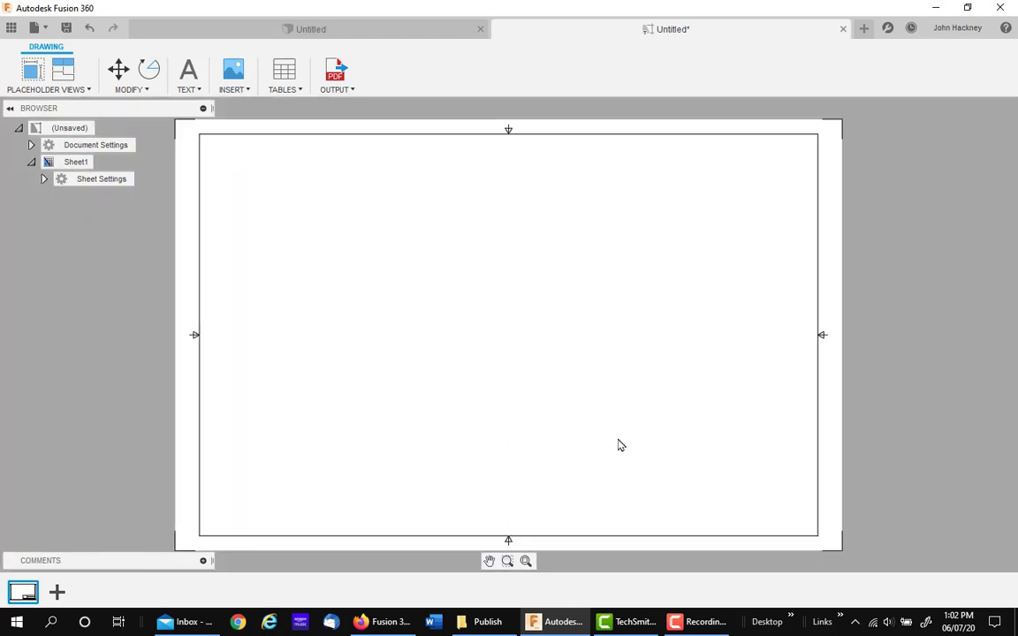
{"action": "mouse_move", "coordinate": [135, 334]}
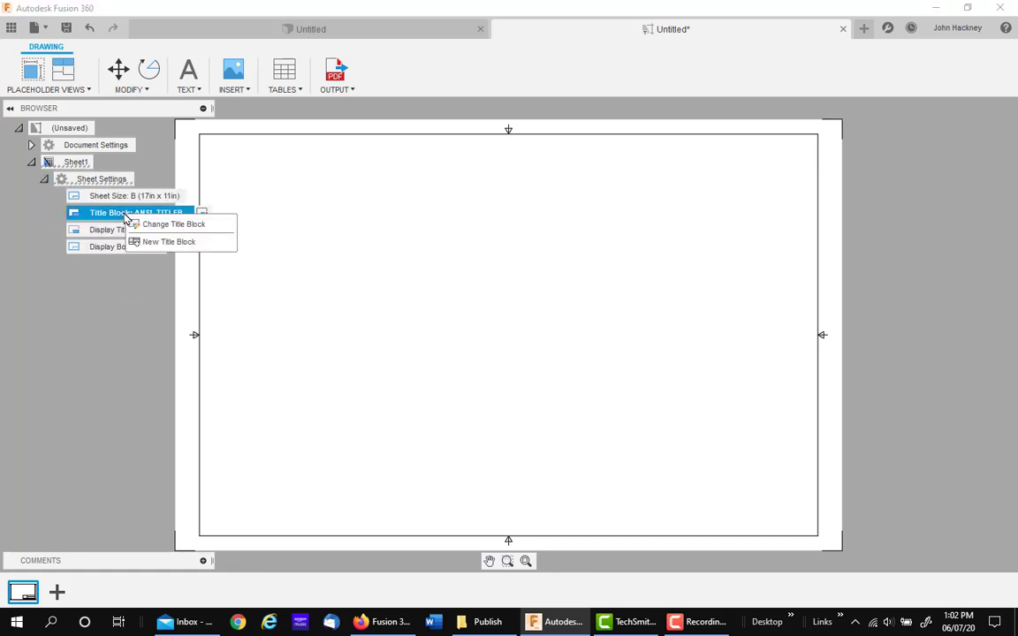
Add a blank-source title block named 'test' from Sheet Settings
{"action": "left_click", "coordinate": [169, 241]}
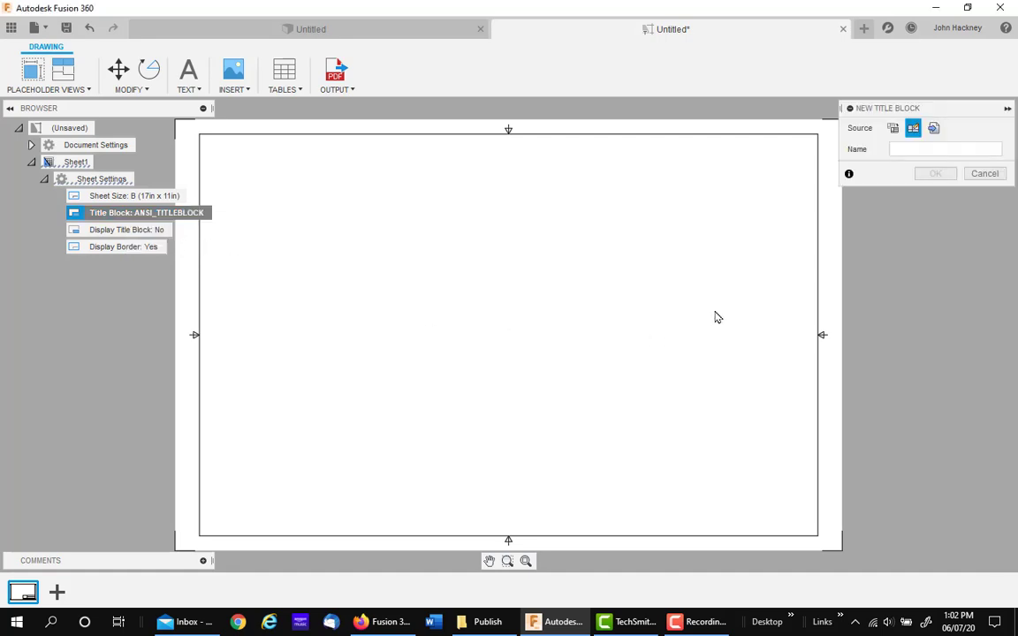
{"action": "left_click", "coordinate": [905, 128]}
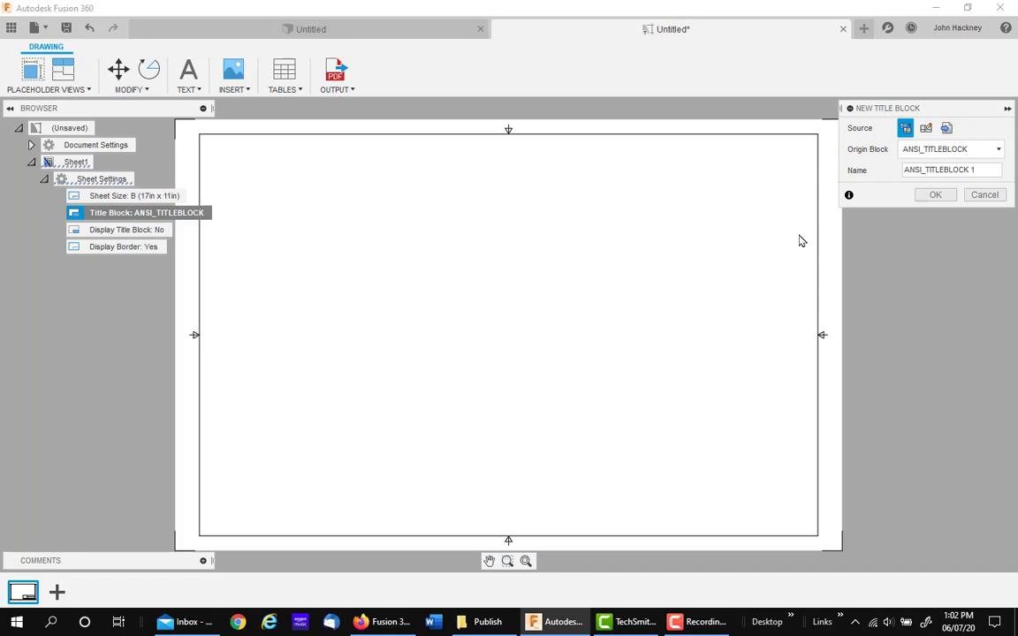
{"action": "mouse_move", "coordinate": [758, 242]}
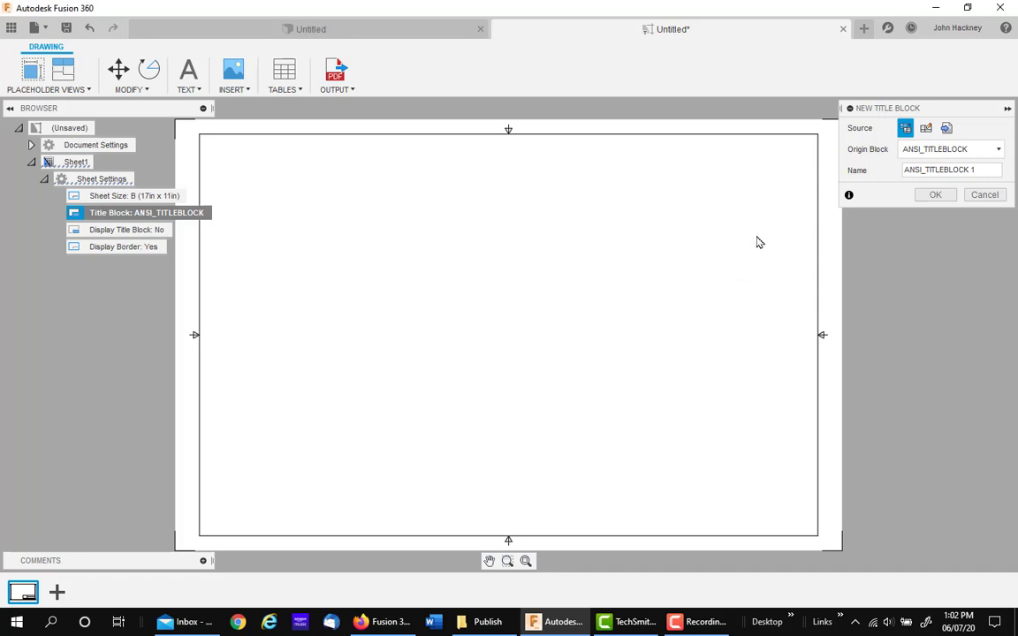
{"action": "left_click", "coordinate": [949, 170]}
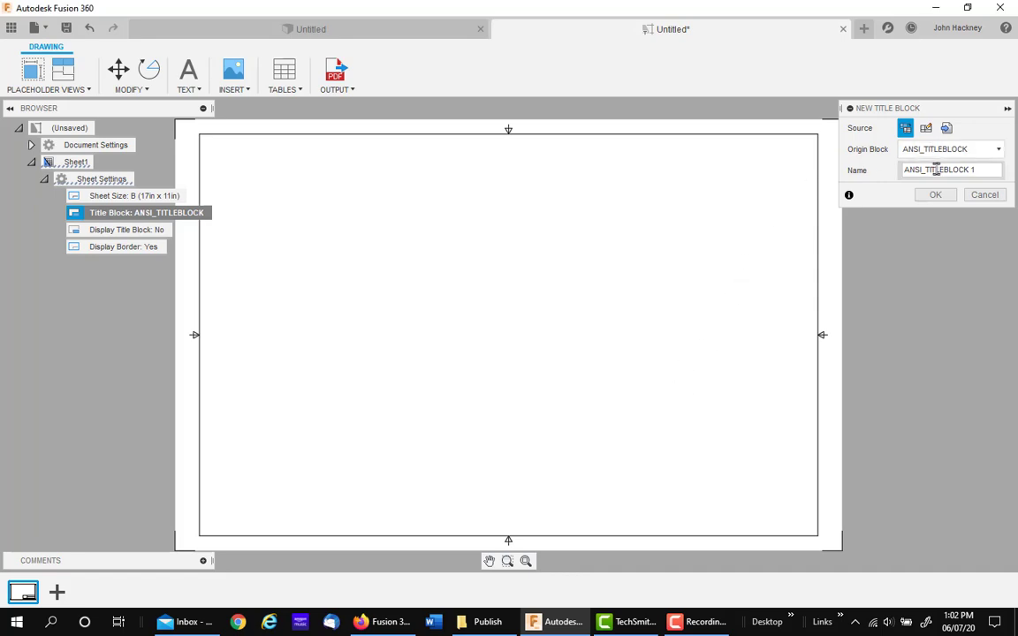
{"action": "left_click", "coordinate": [937, 129]}
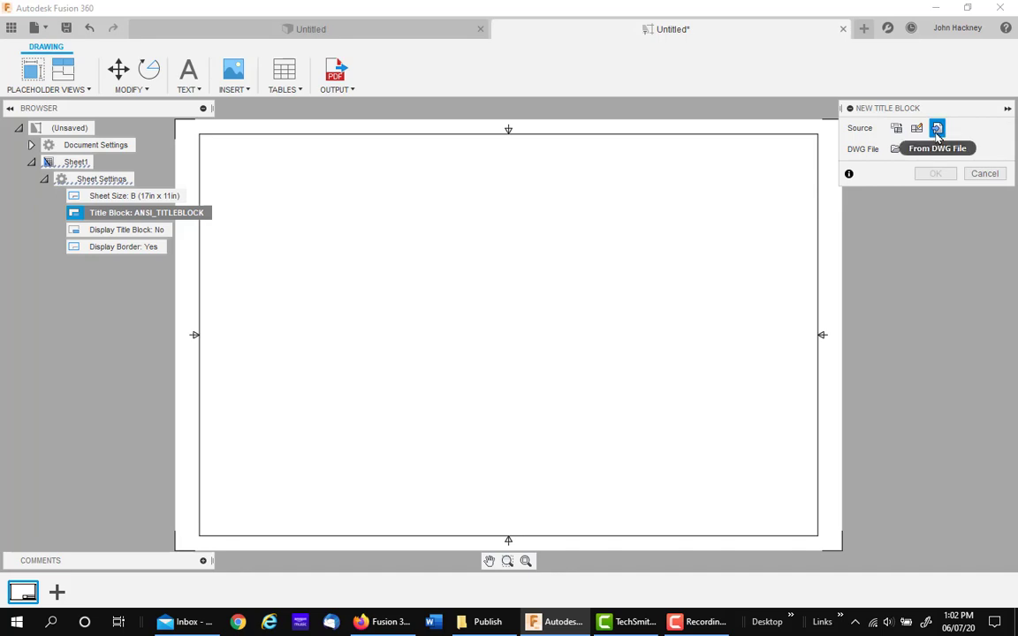
{"action": "mouse_move", "coordinate": [938, 135]}
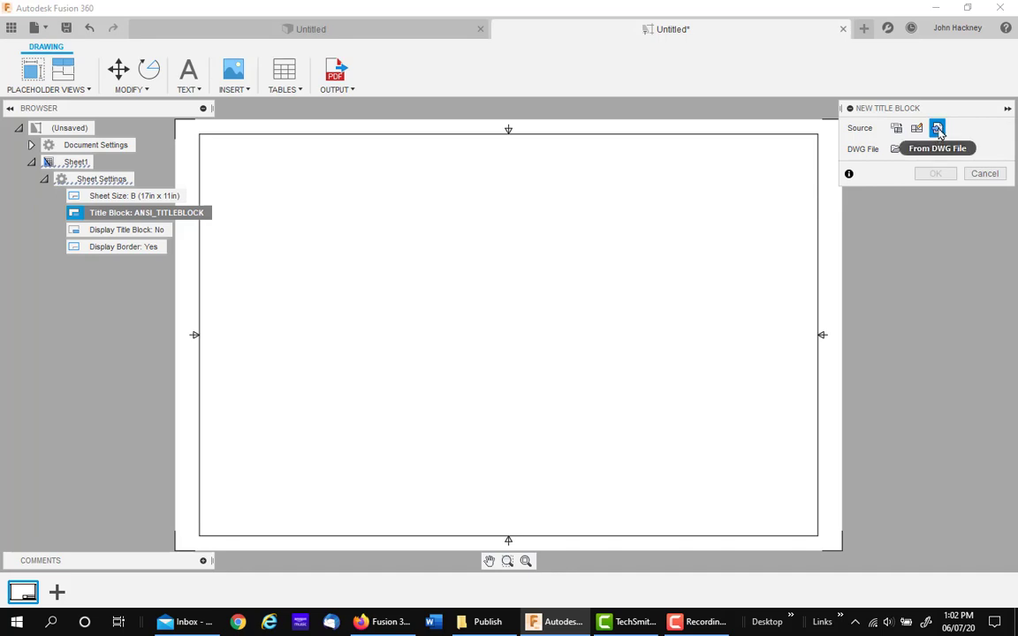
{"action": "left_click", "coordinate": [913, 128]}
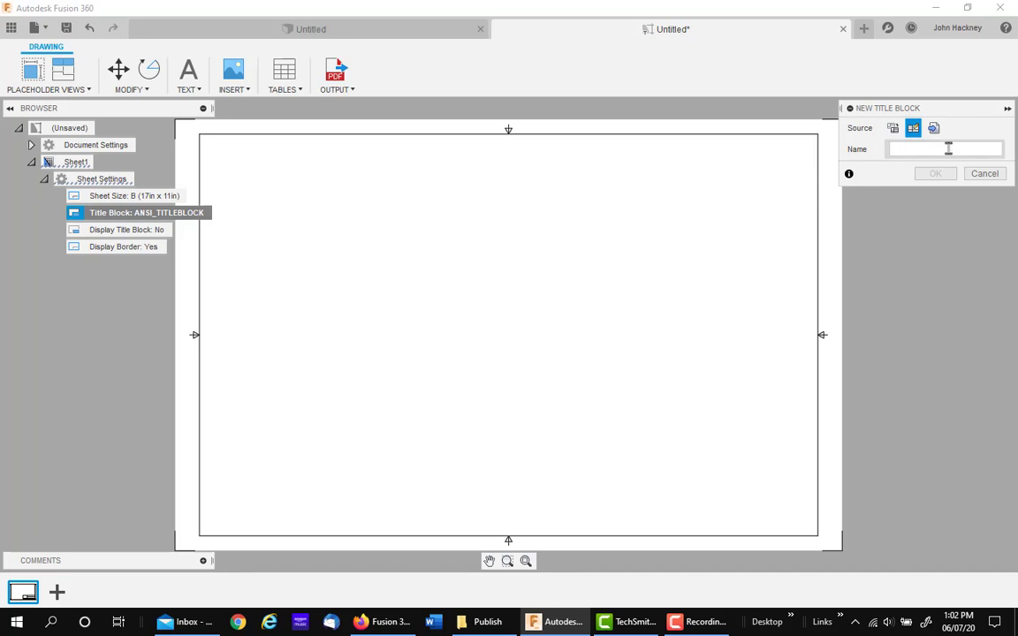
{"action": "type", "text": "test"}
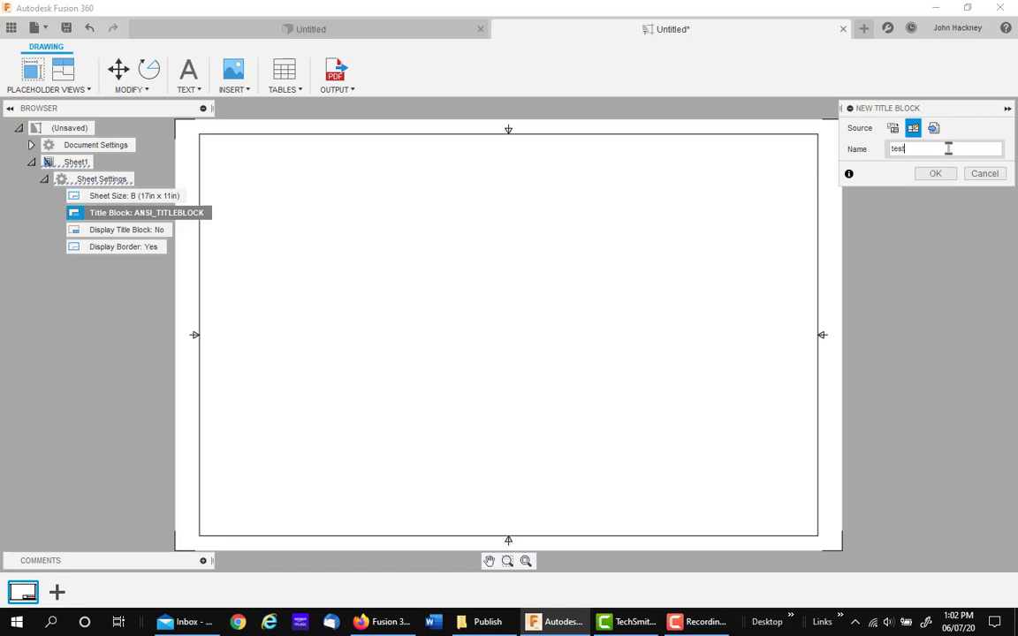
{"action": "left_click", "coordinate": [934, 174]}
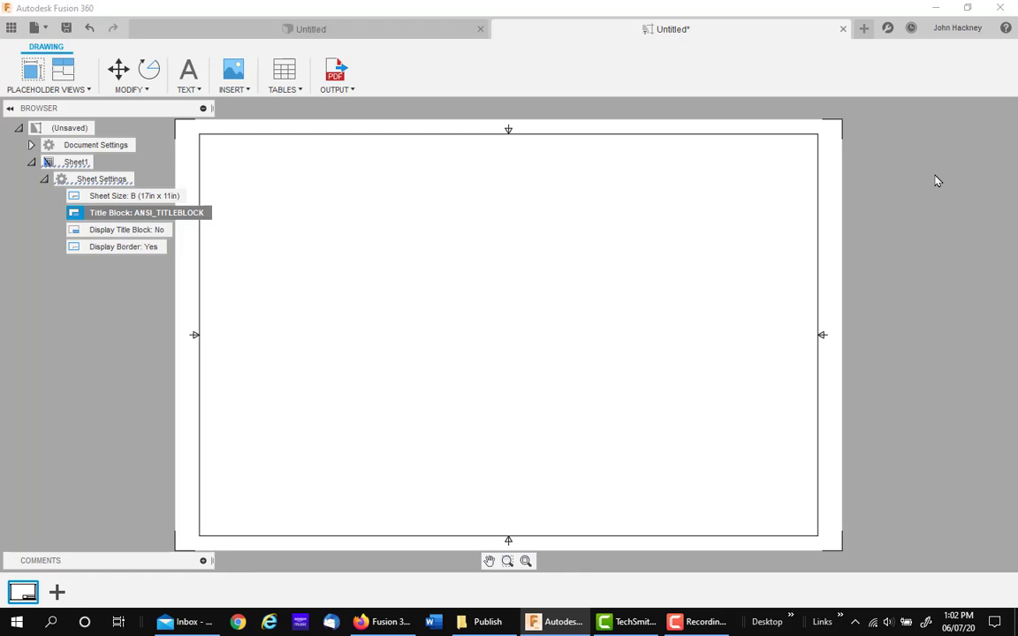
Enter edit mode on the 'test' title block and pick the 2-Point Rectangle tool
{"action": "double_click", "coordinate": [146, 212]}
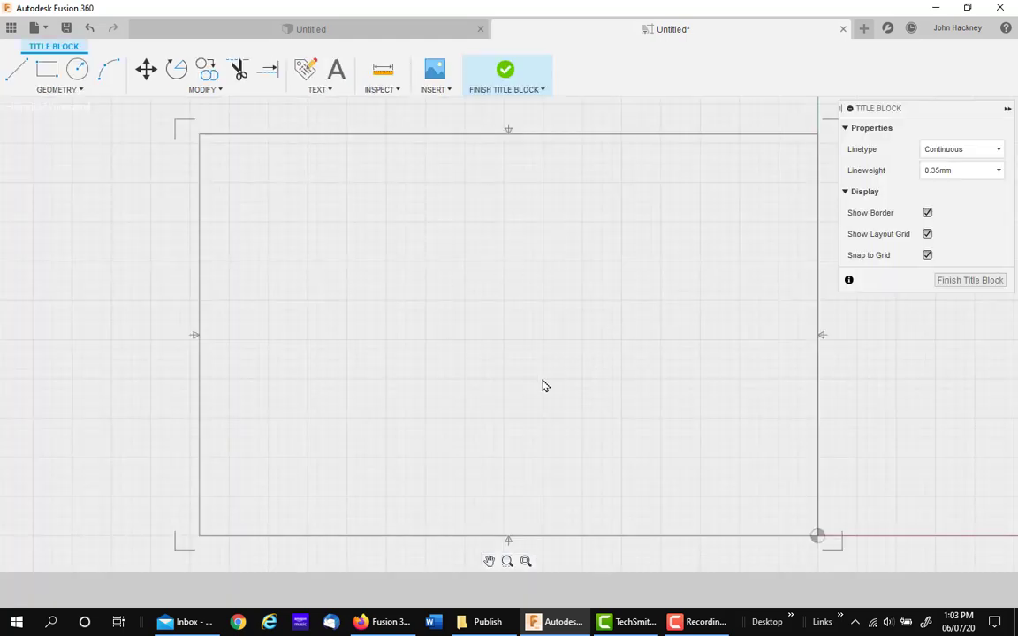
{"action": "mouse_move", "coordinate": [572, 423]}
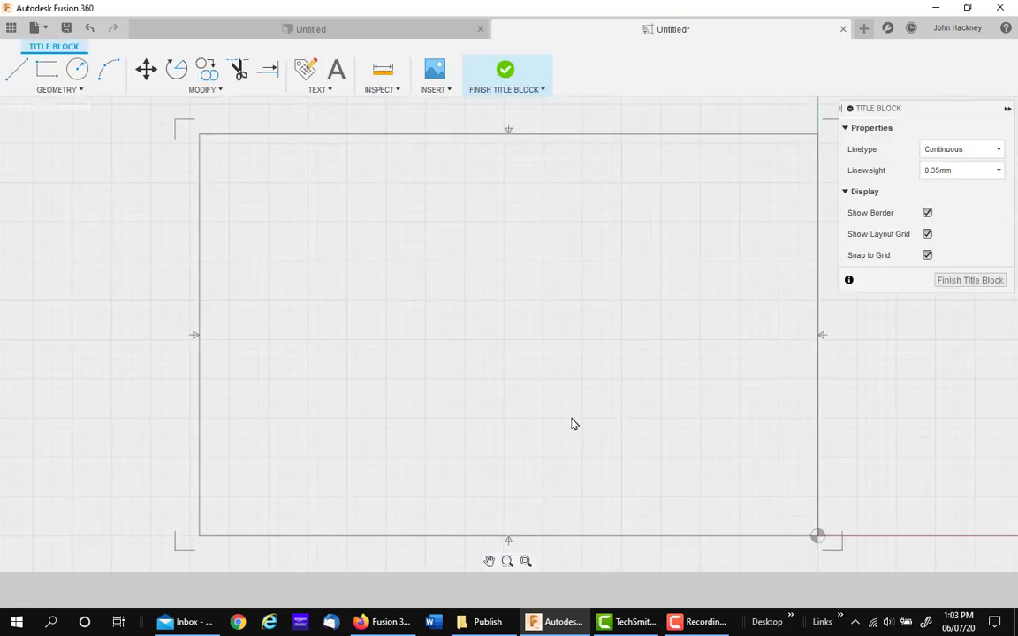
{"action": "mouse_move", "coordinate": [46, 70]}
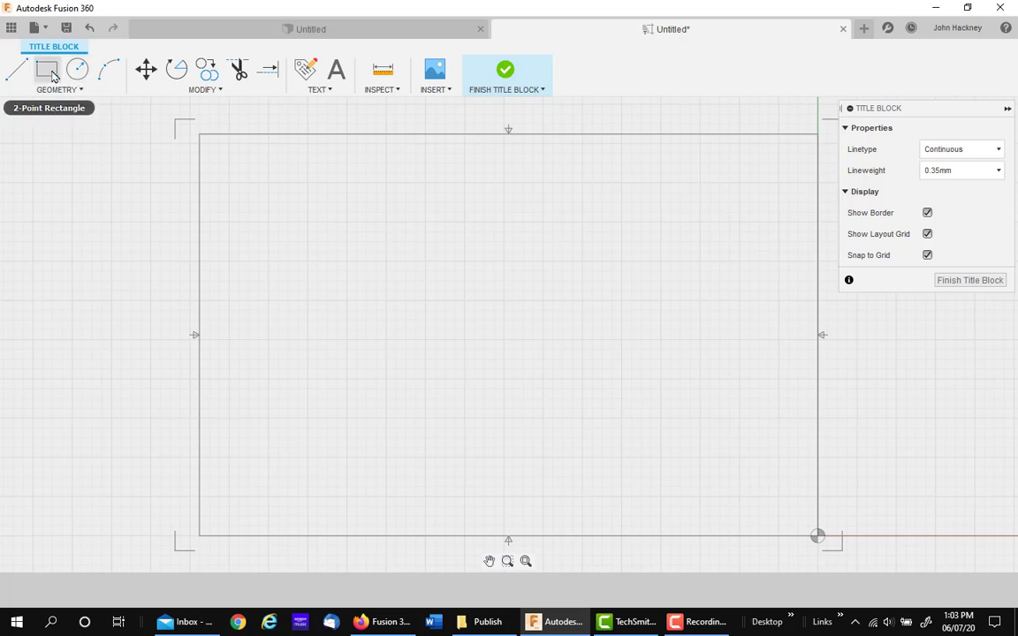
{"action": "left_click", "coordinate": [47, 70]}
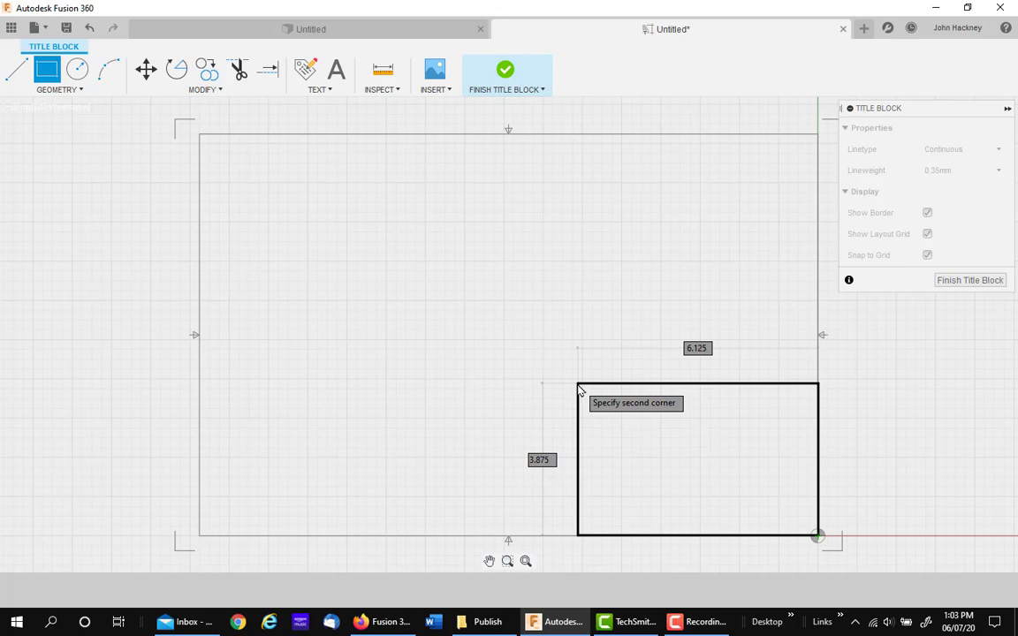
{"action": "mouse_move", "coordinate": [559, 373]}
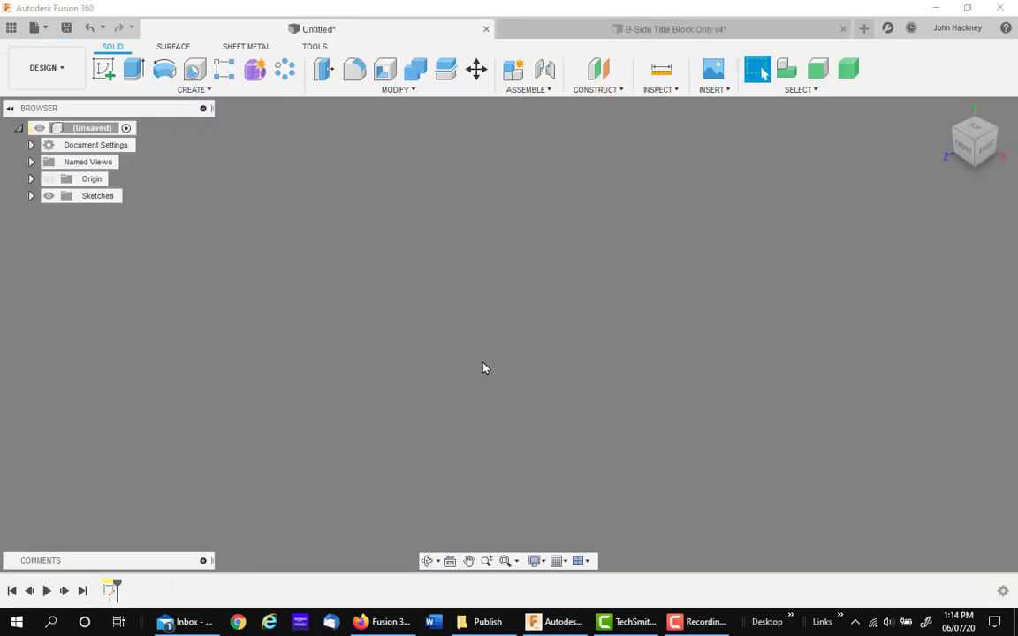
{"action": "mouse_move", "coordinate": [467, 363]}
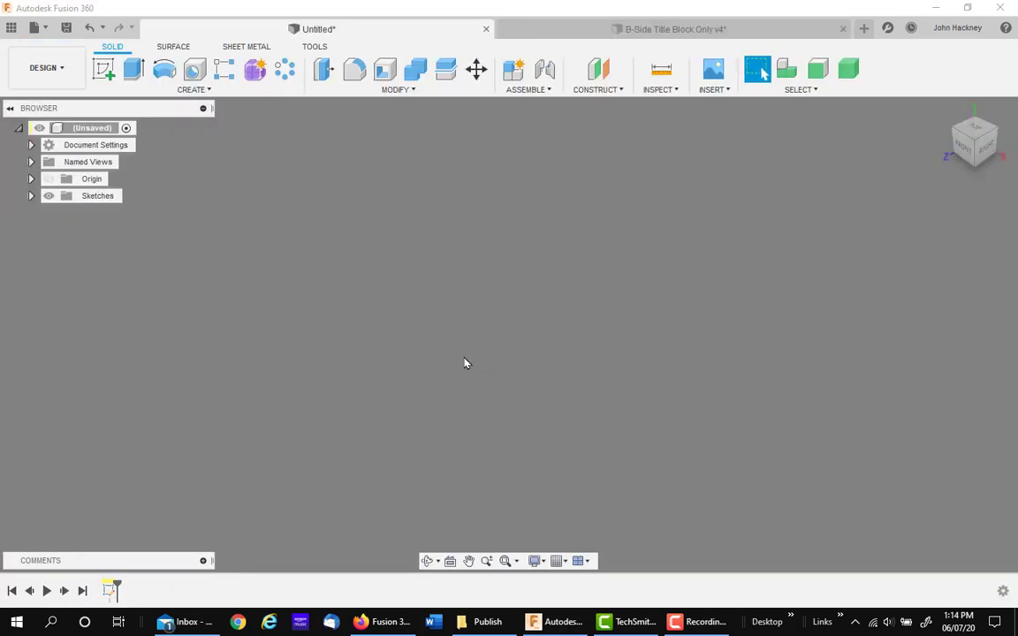
{"action": "mouse_move", "coordinate": [394, 254]}
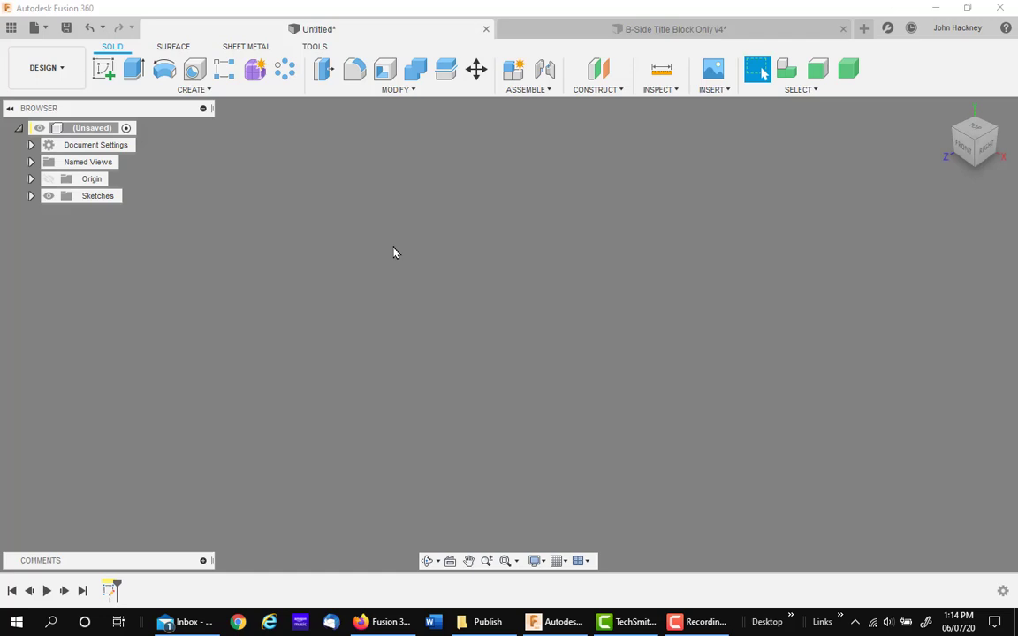
Sketch a rectangle on the front plane from the origin, entering a width of 5
{"action": "left_click", "coordinate": [104, 69]}
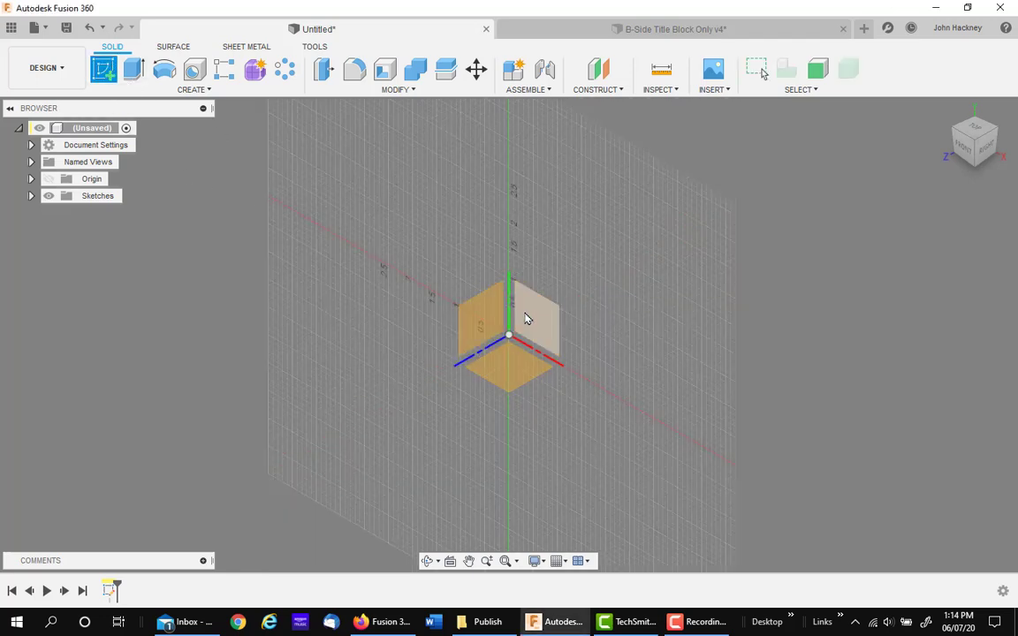
{"action": "mouse_move", "coordinate": [541, 325]}
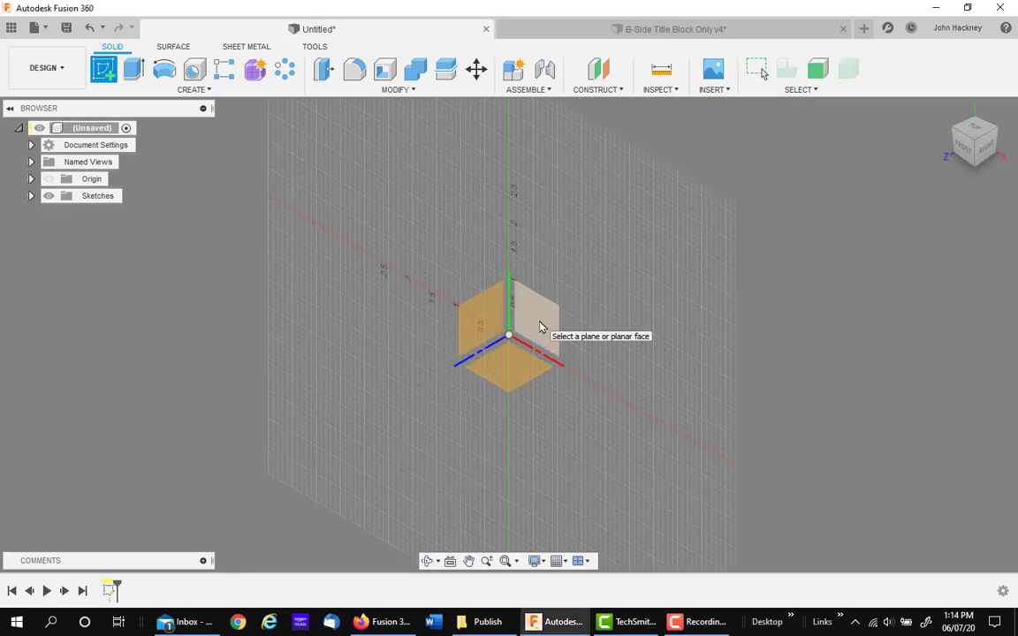
{"action": "left_click", "coordinate": [530, 318]}
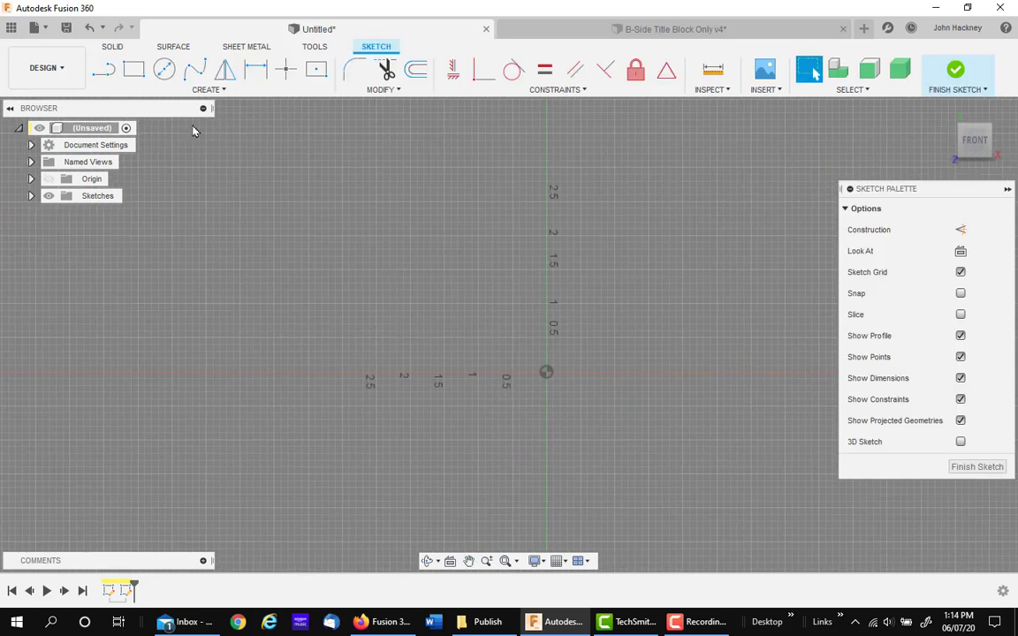
{"action": "left_click", "coordinate": [134, 69]}
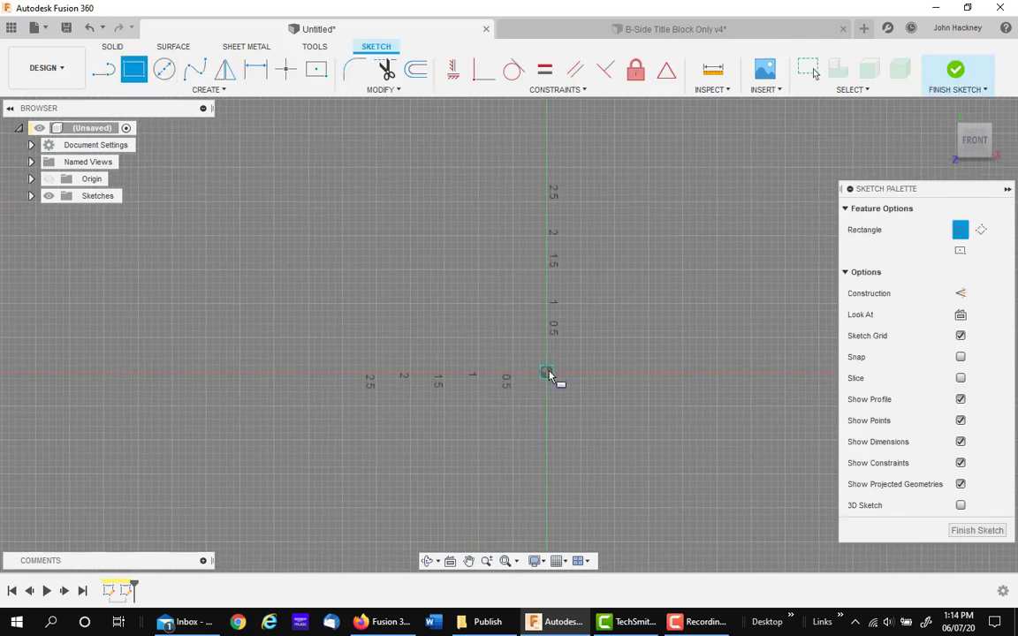
{"action": "left_click_drag", "start_coordinate": [546, 371], "coordinate": [254, 149]}
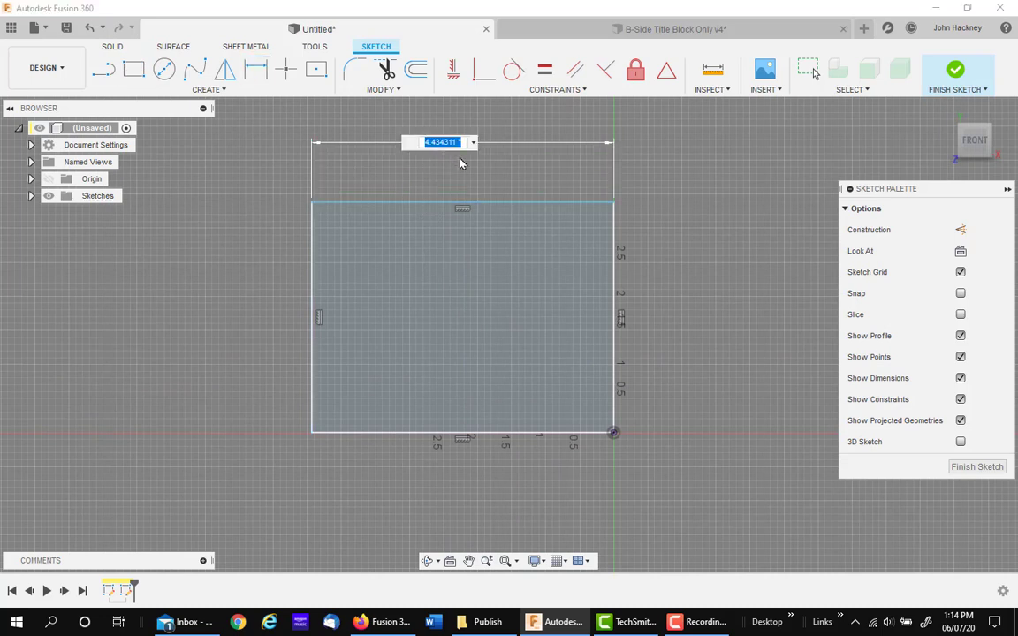
{"action": "type", "text": "5"}
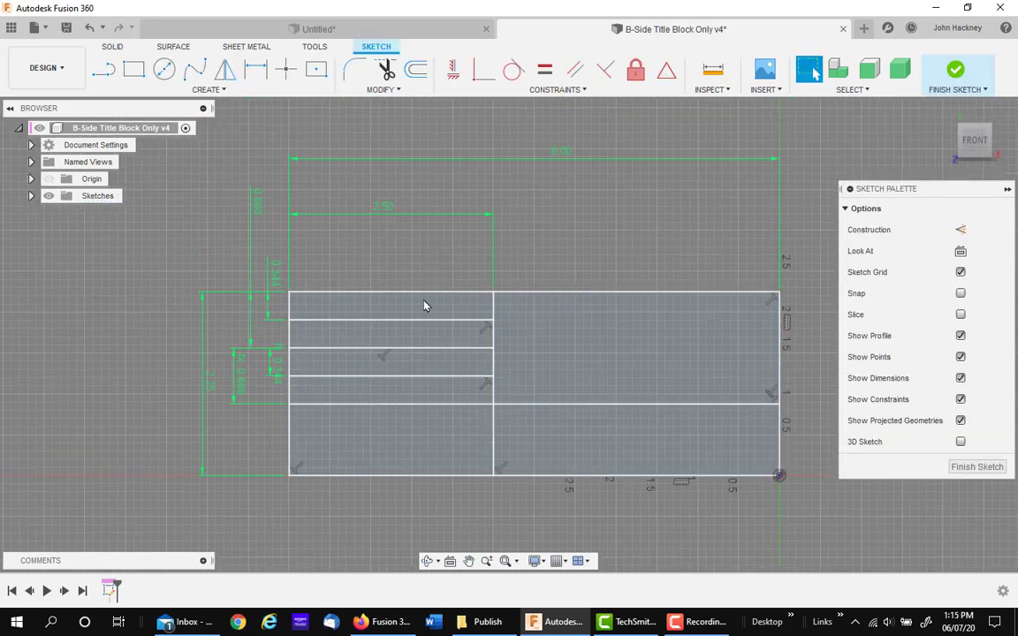
{"action": "mouse_move", "coordinate": [607, 225]}
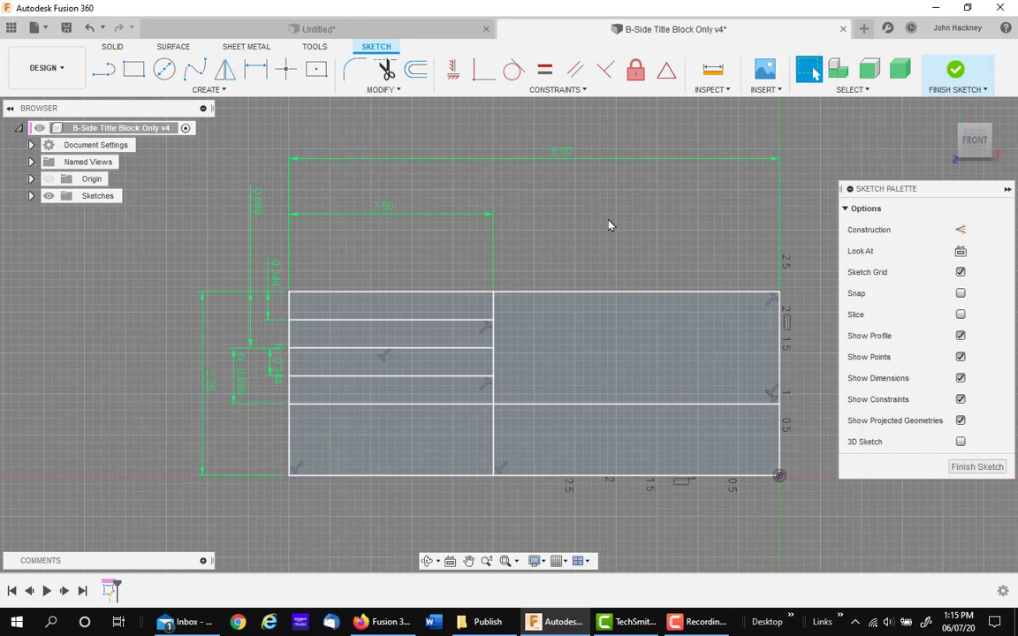
{"action": "mouse_move", "coordinate": [581, 215]}
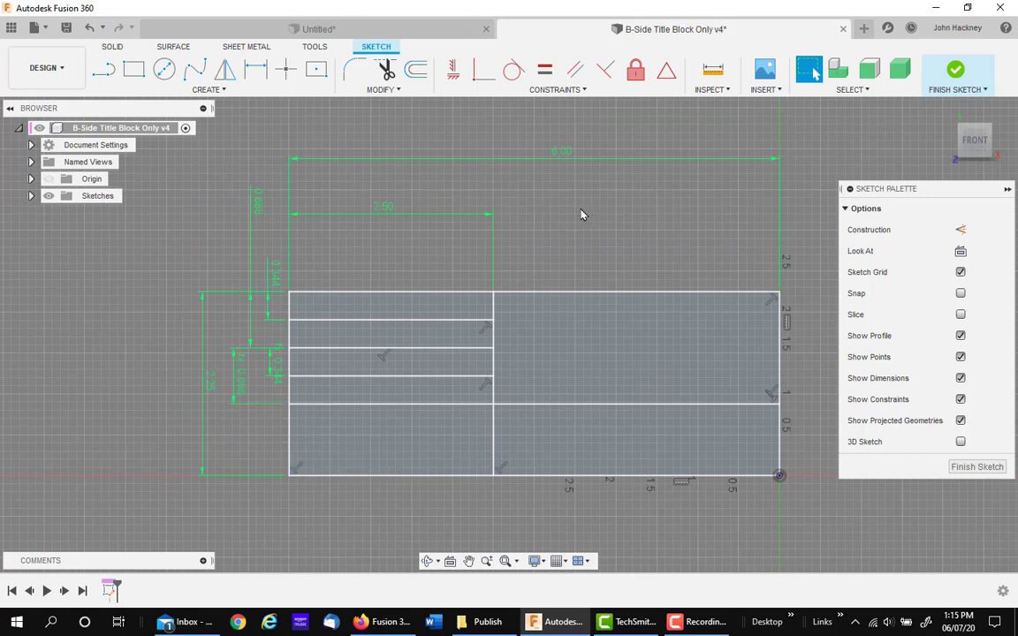
{"action": "mouse_move", "coordinate": [577, 203]}
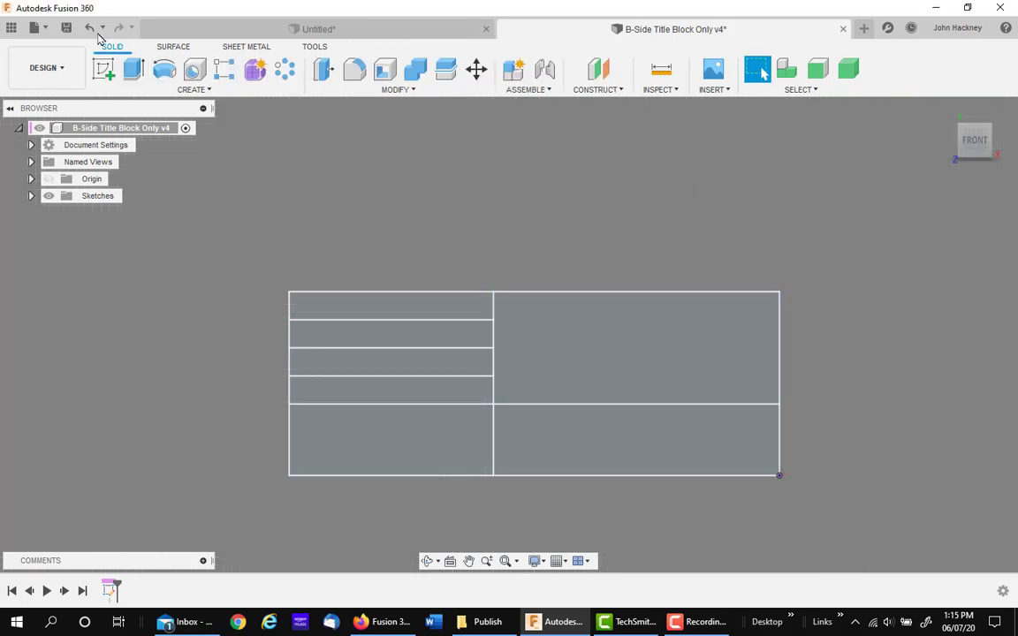
Save the B-Side Title Block Only design as version 5 with the 'User Saved' description
{"action": "left_click", "coordinate": [66, 27]}
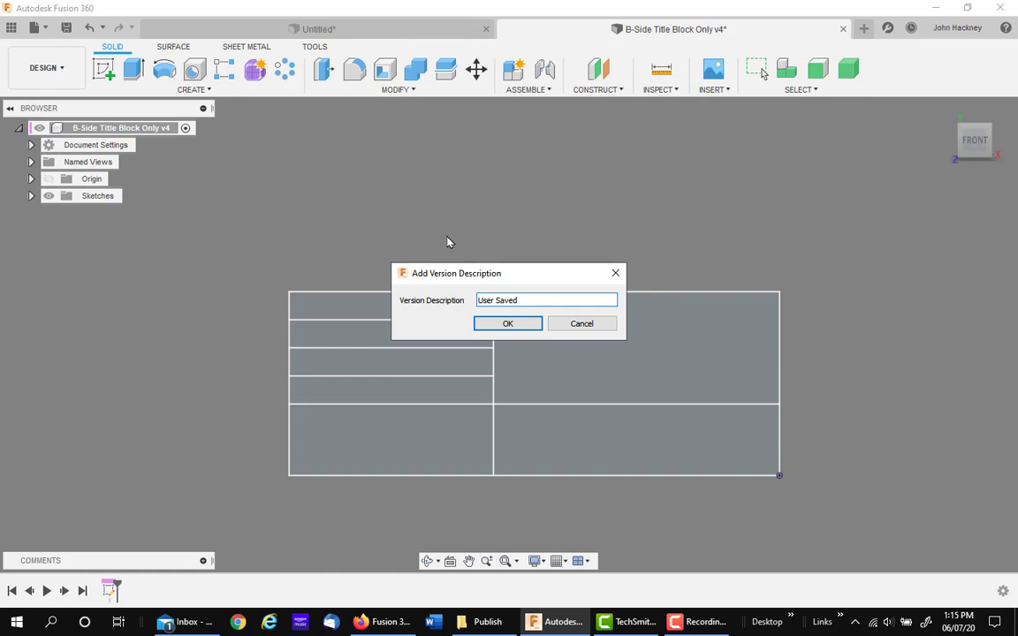
{"action": "left_click", "coordinate": [507, 324]}
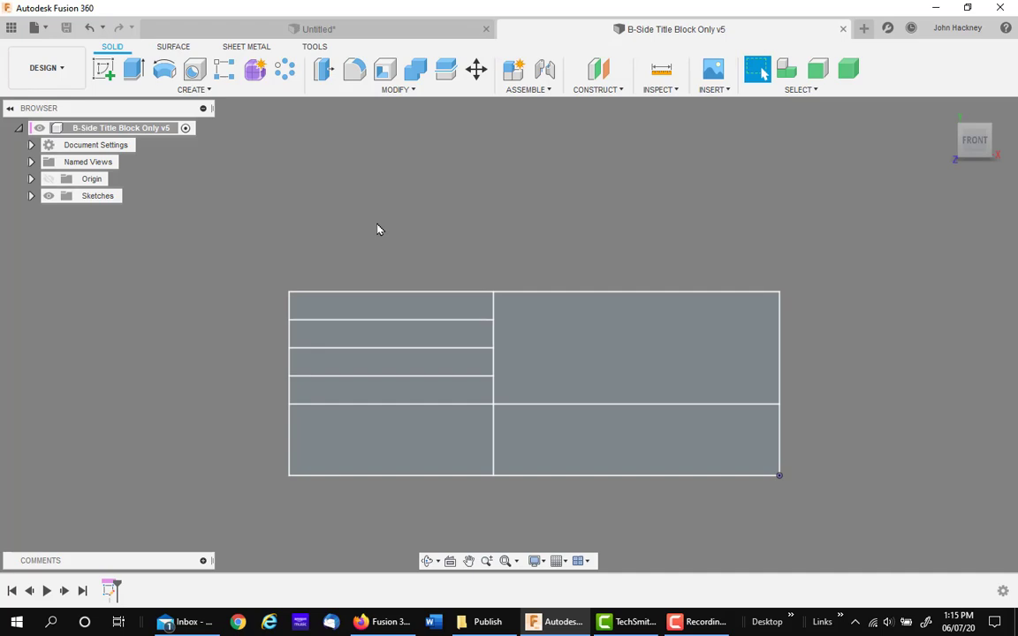
{"action": "mouse_move", "coordinate": [40, 27]}
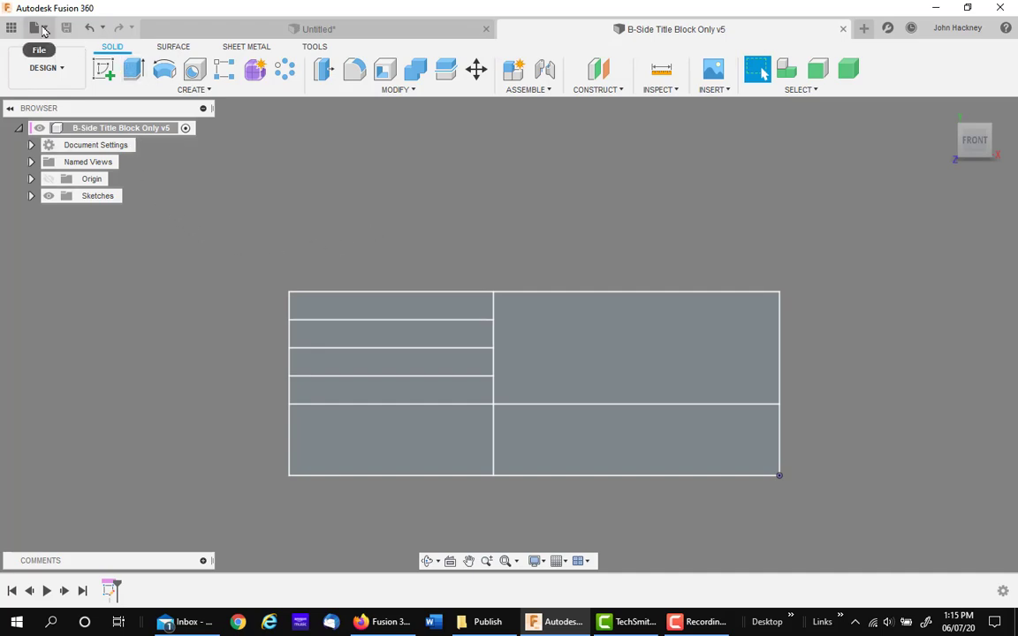
Export B-Side Title Block Only v5 as a DWG (*.dwg) file to C:/Publish
{"action": "left_click", "coordinate": [34, 27]}
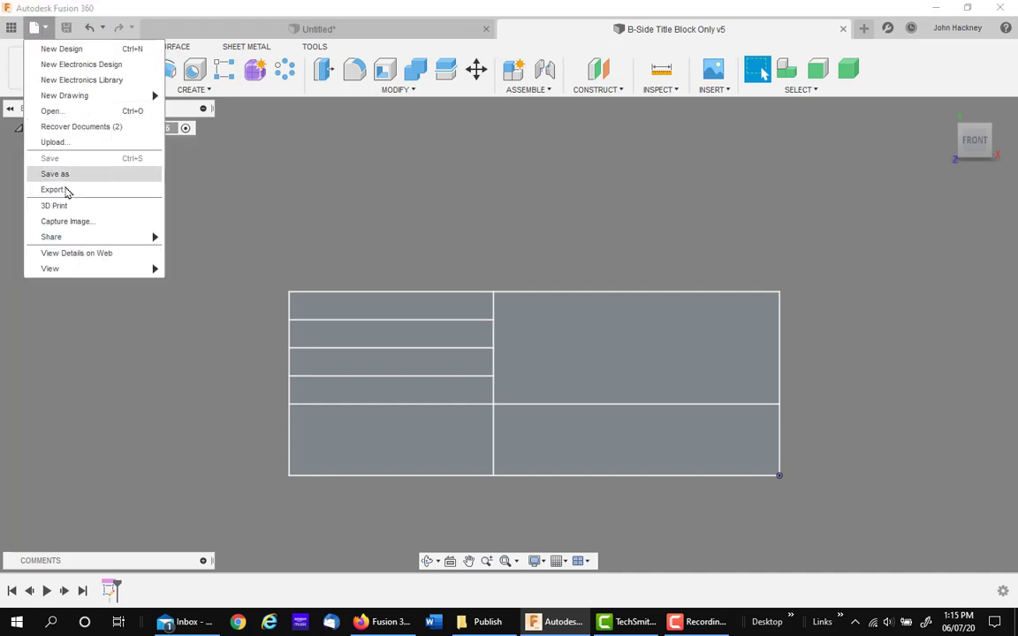
{"action": "left_click", "coordinate": [52, 189]}
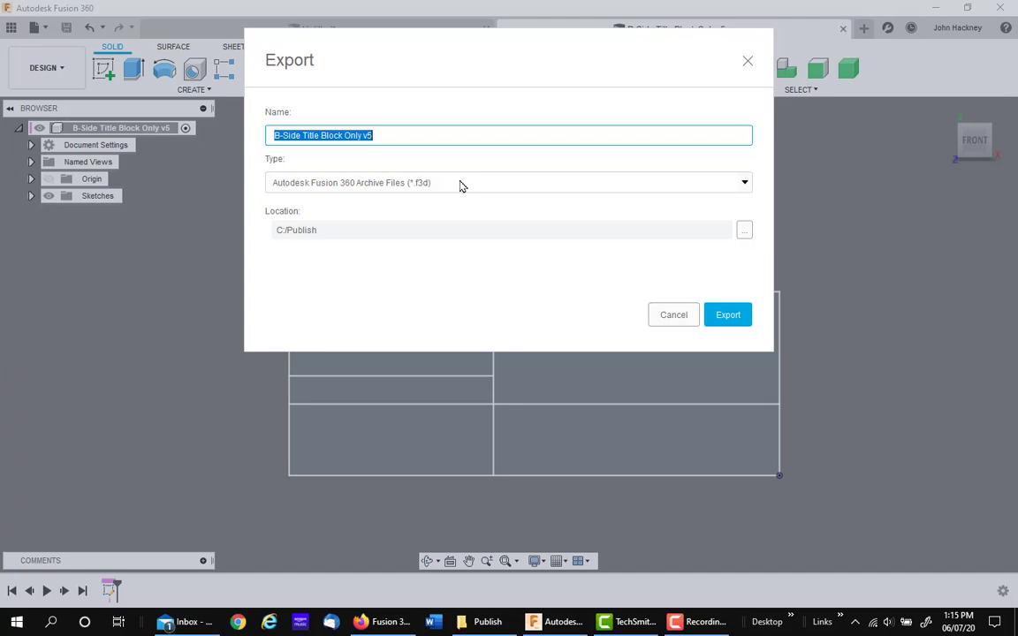
{"action": "left_click", "coordinate": [509, 182]}
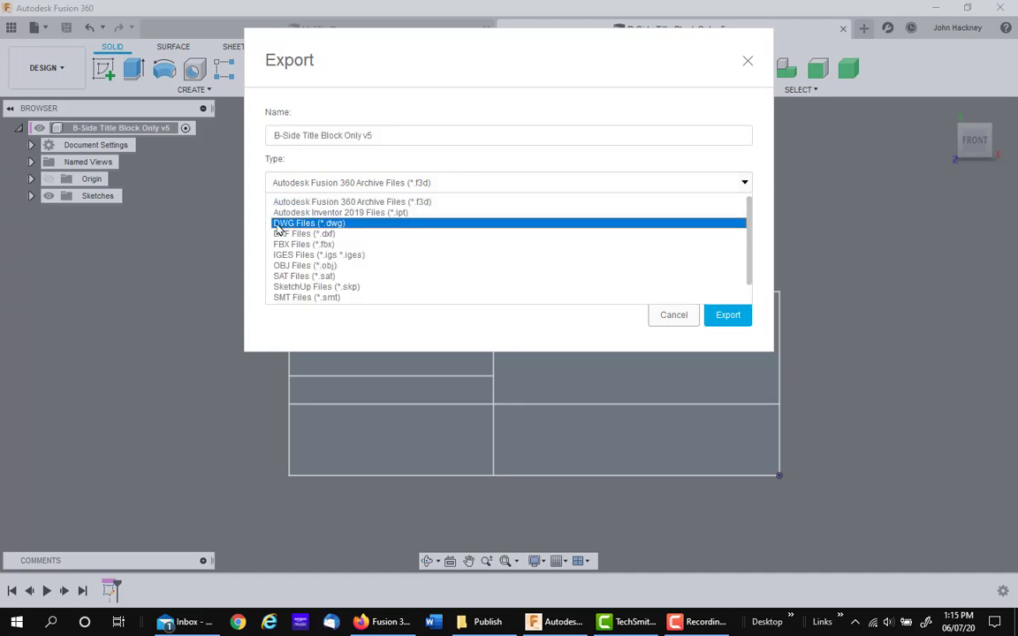
{"action": "left_click", "coordinate": [309, 222]}
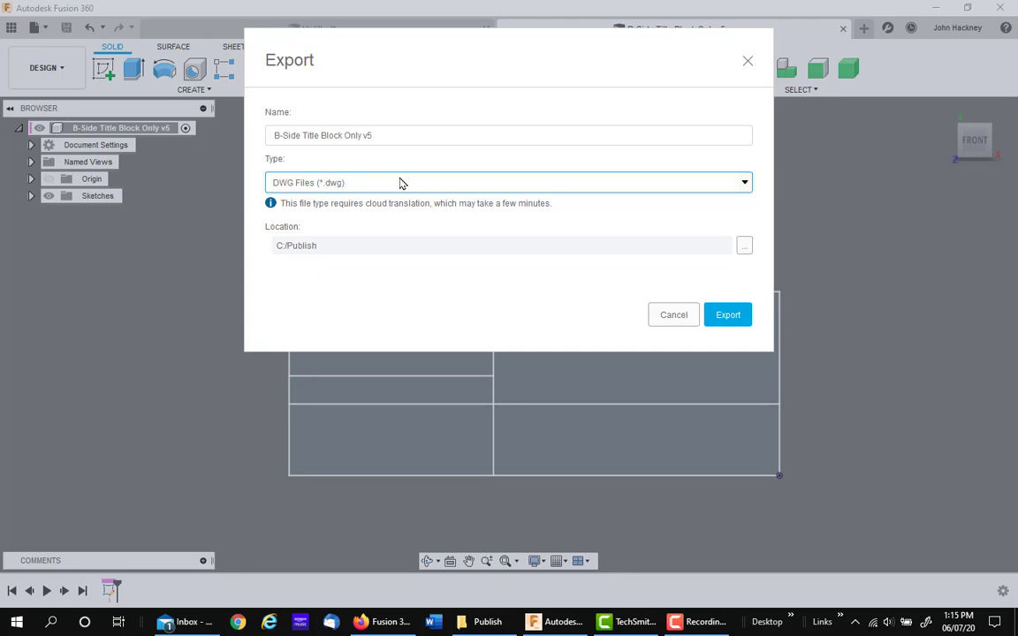
{"action": "mouse_move", "coordinate": [321, 254]}
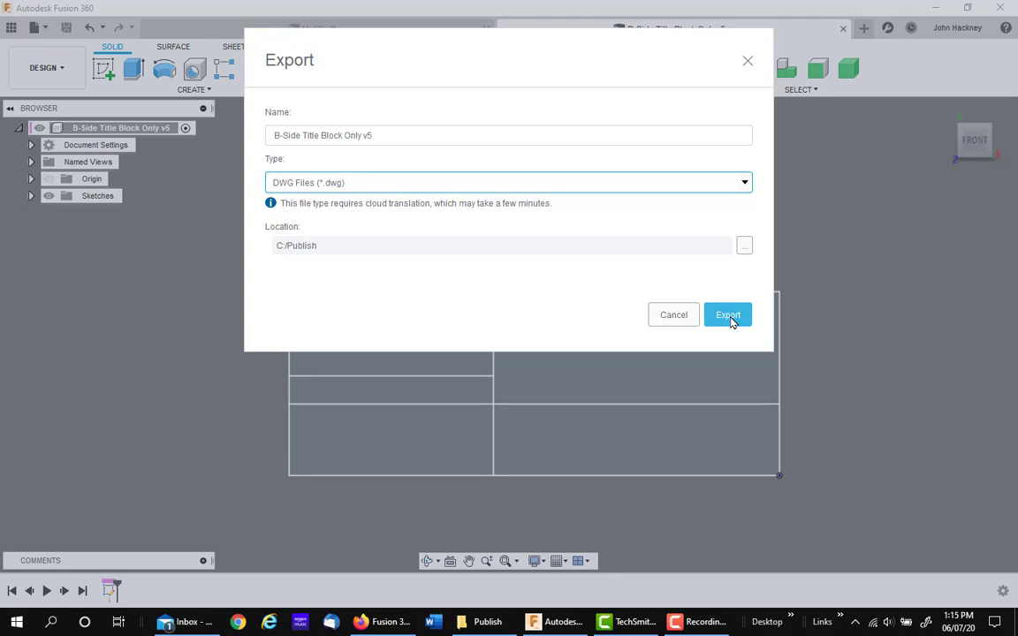
{"action": "left_click", "coordinate": [727, 315]}
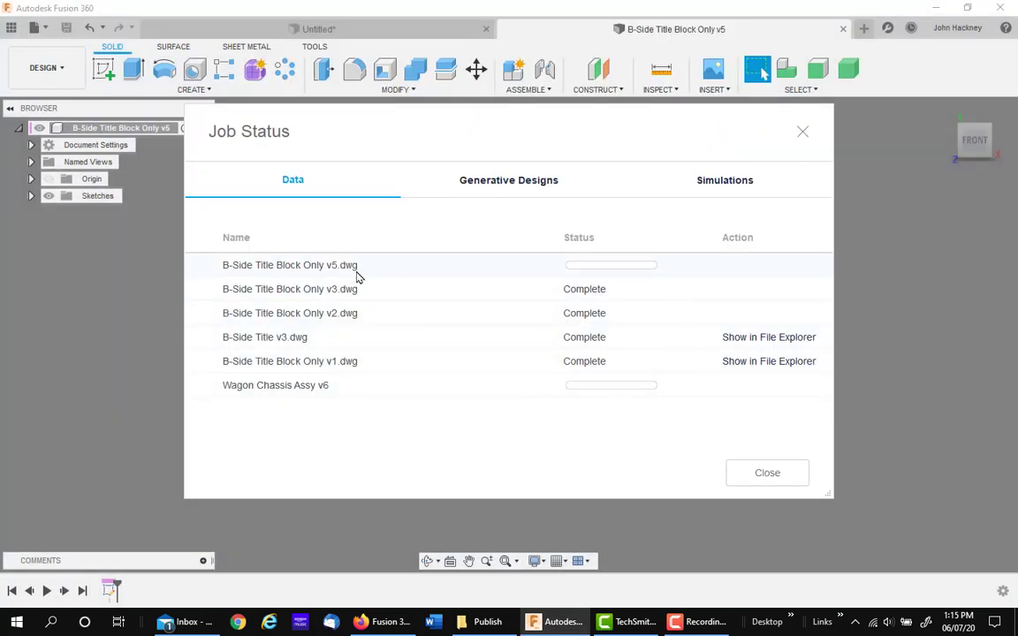
{"action": "mouse_move", "coordinate": [581, 274]}
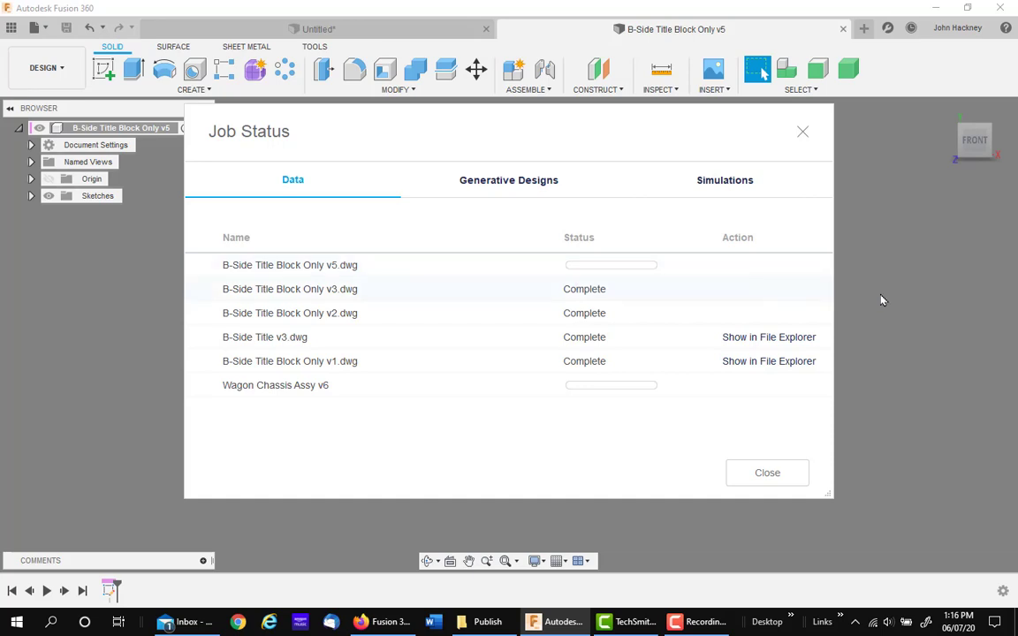
{"action": "mouse_move", "coordinate": [878, 298]}
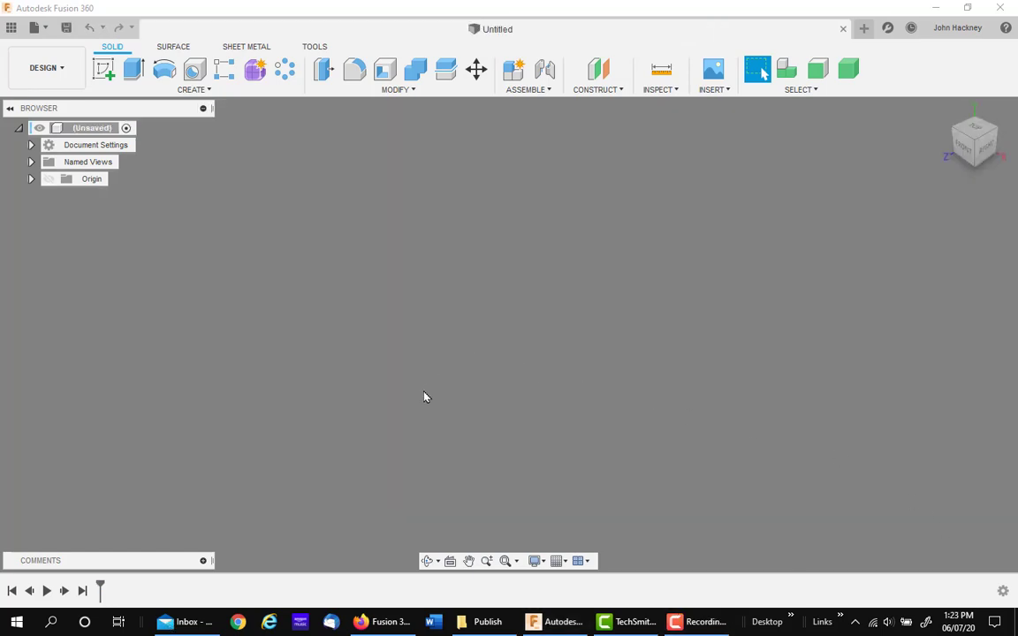
{"action": "mouse_move", "coordinate": [333, 335]}
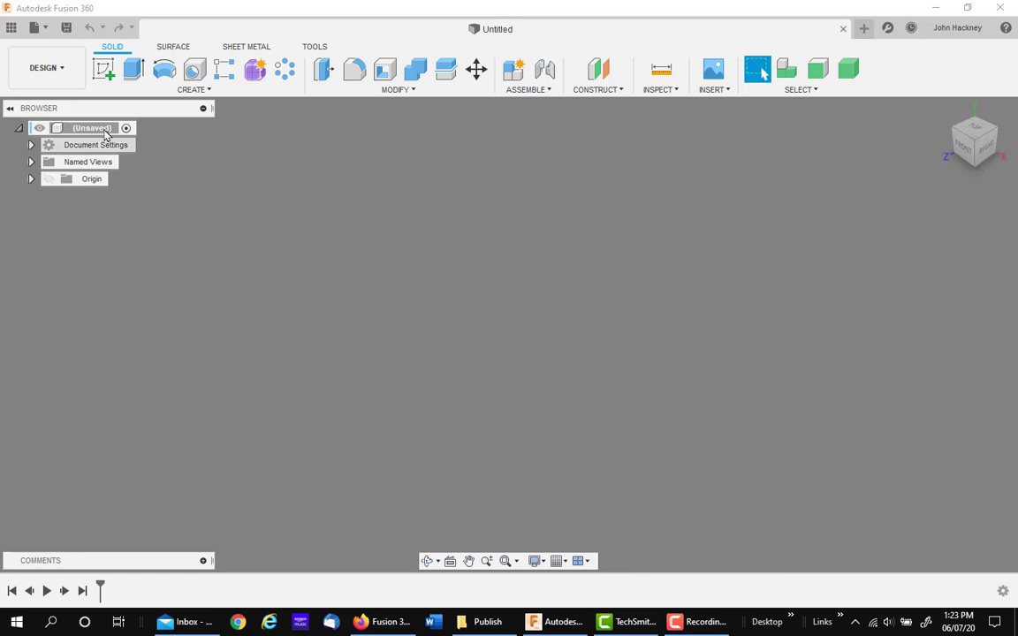
Start another from-scratch ASME B-size (17in x 11in) inch drawing template
{"action": "left_click", "coordinate": [39, 27]}
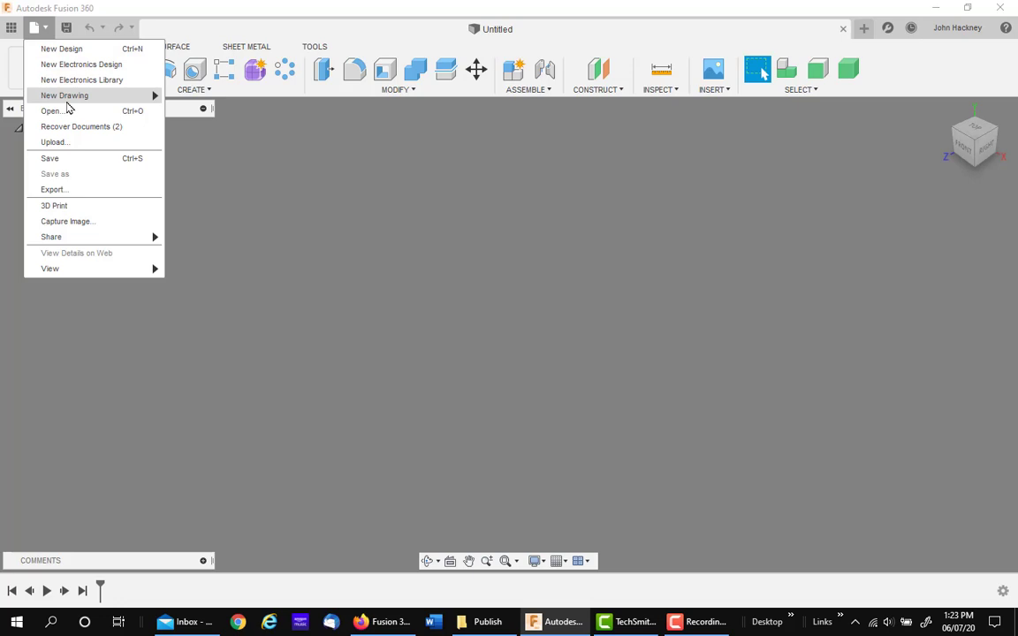
{"action": "left_click", "coordinate": [64, 96]}
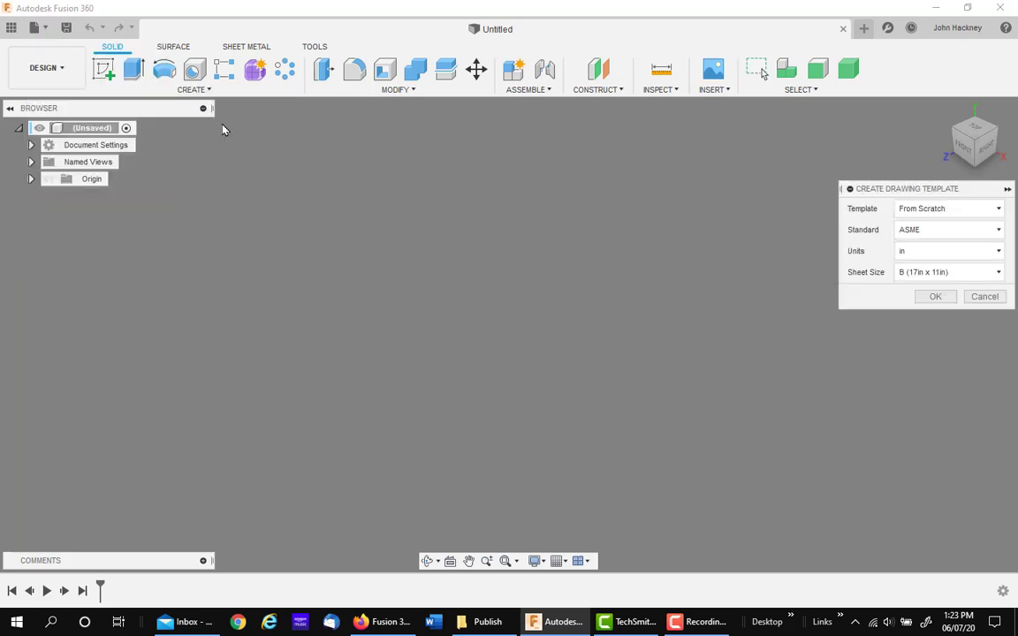
{"action": "left_click", "coordinate": [935, 296]}
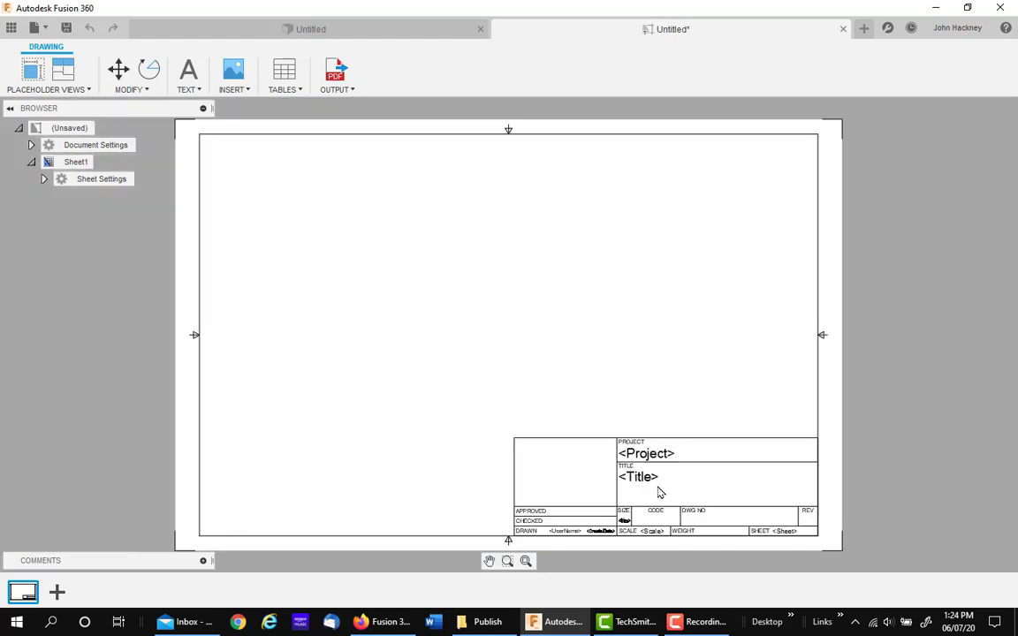
Replace the sheet's default title block with B-Side Title Block Only v5.dwg
{"action": "left_click", "coordinate": [636, 477]}
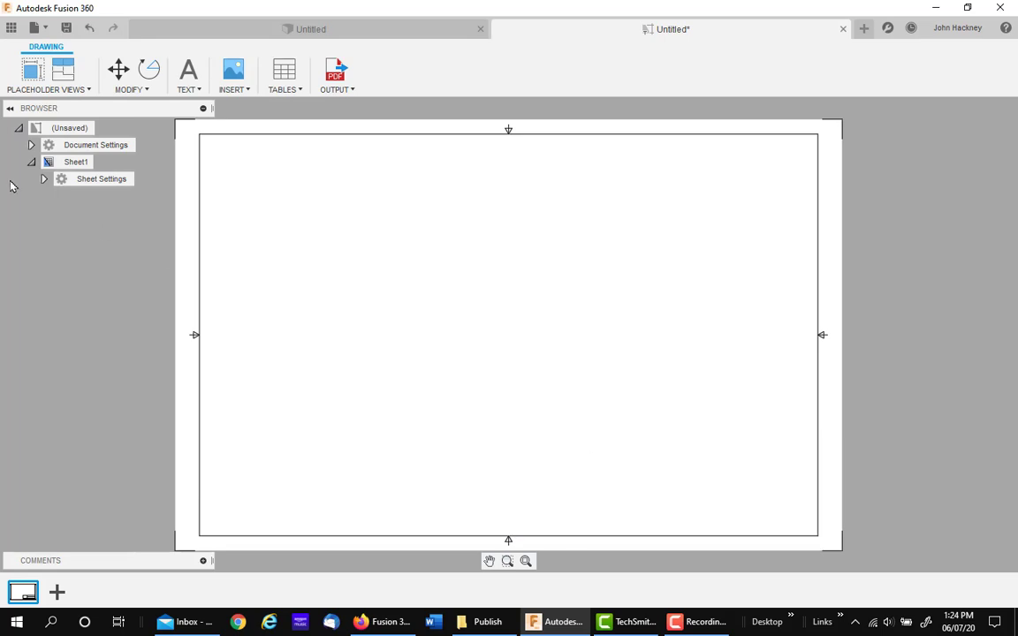
{"action": "right_click", "coordinate": [132, 212]}
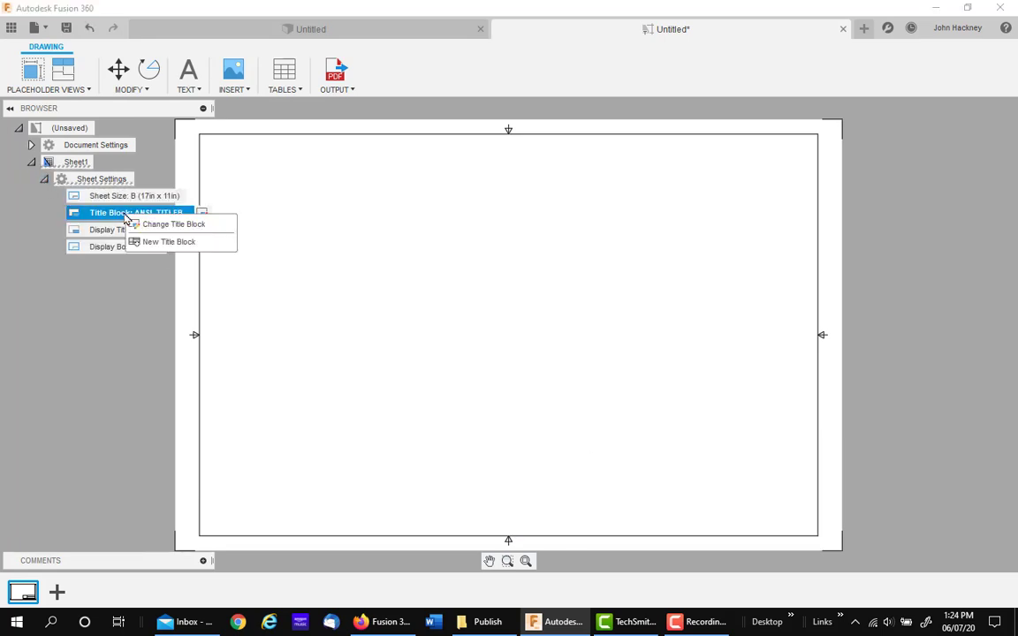
{"action": "left_click", "coordinate": [168, 241]}
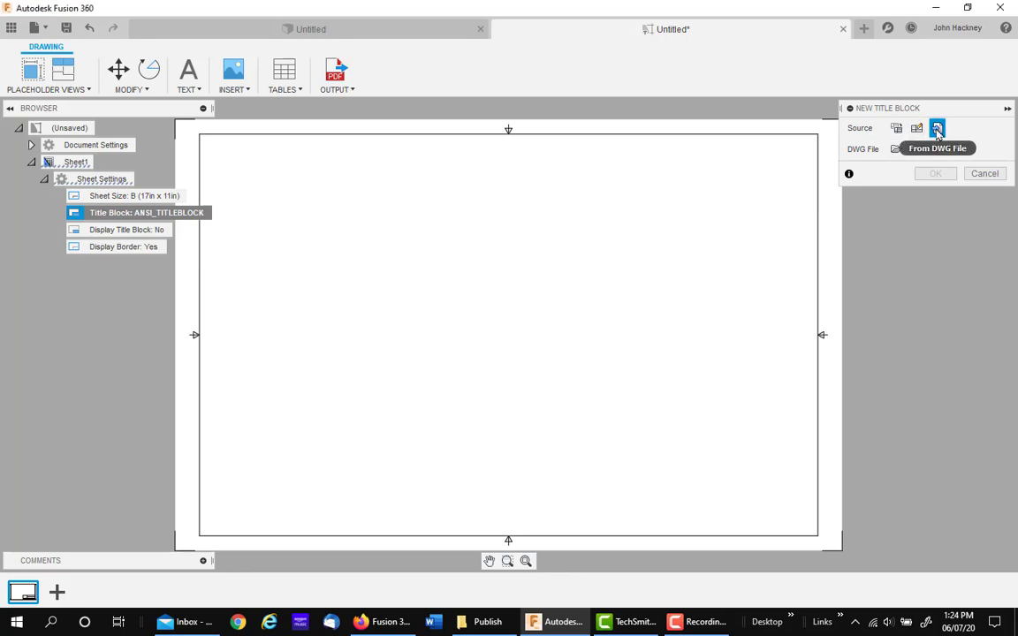
{"action": "mouse_move", "coordinate": [987, 153]}
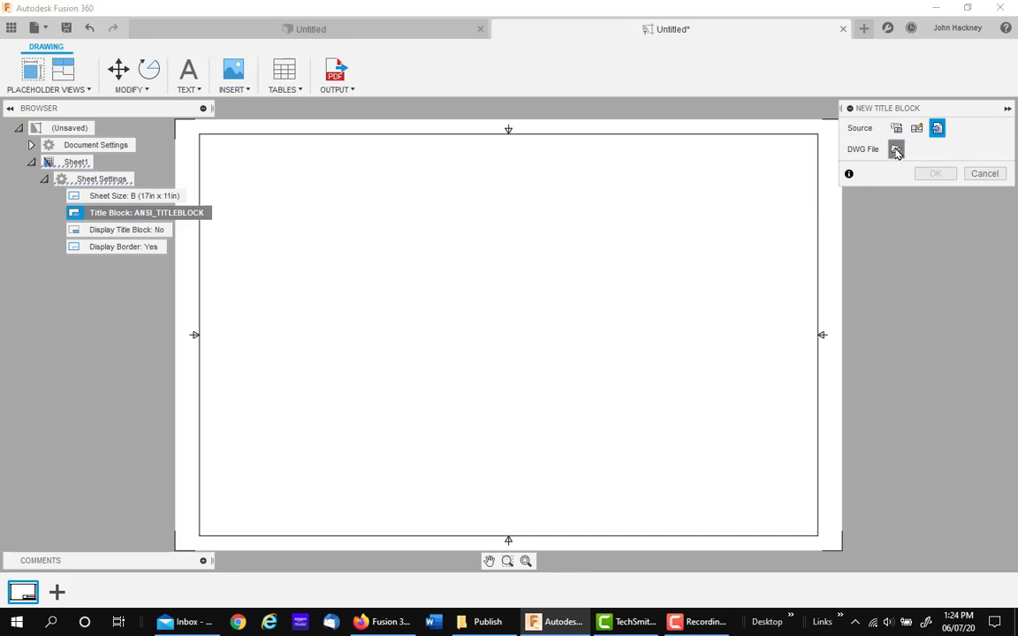
{"action": "left_click", "coordinate": [895, 149]}
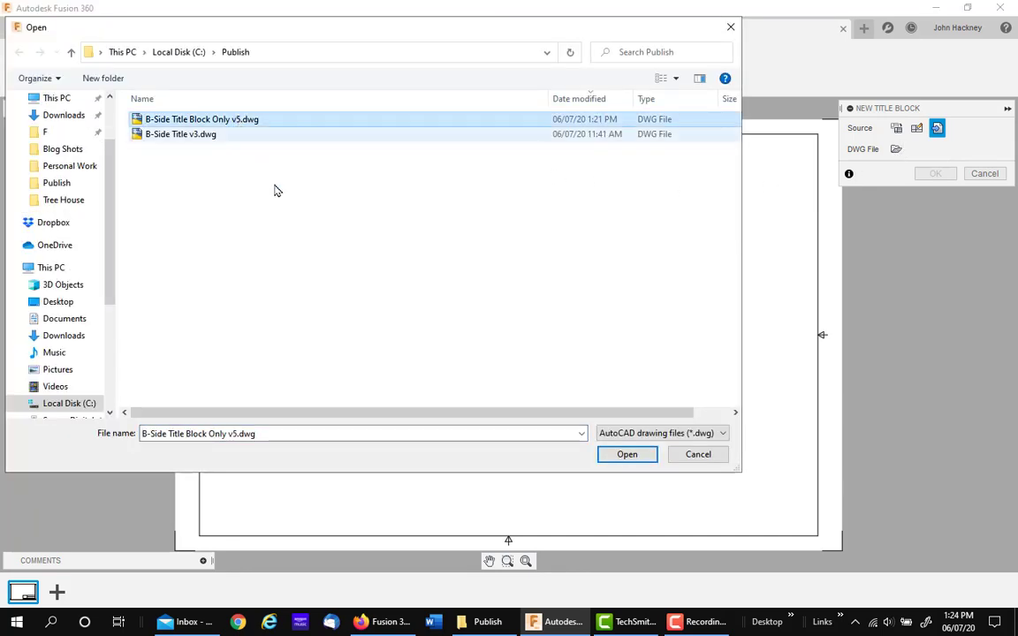
{"action": "left_click", "coordinate": [626, 453]}
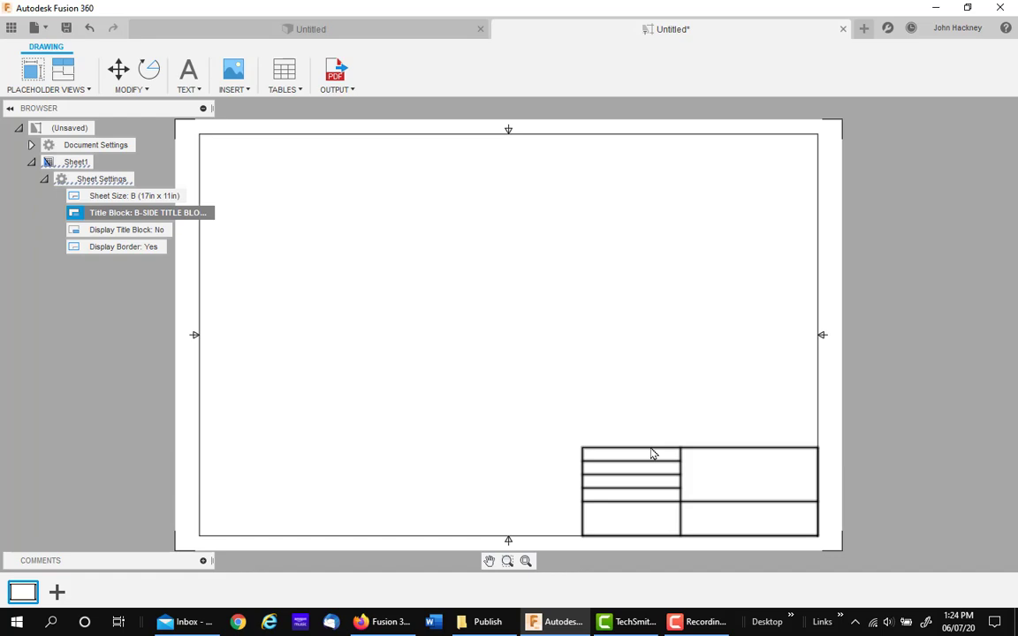
Open the imported title block in edit mode and check the Text dropdown options
{"action": "right_click", "coordinate": [652, 453]}
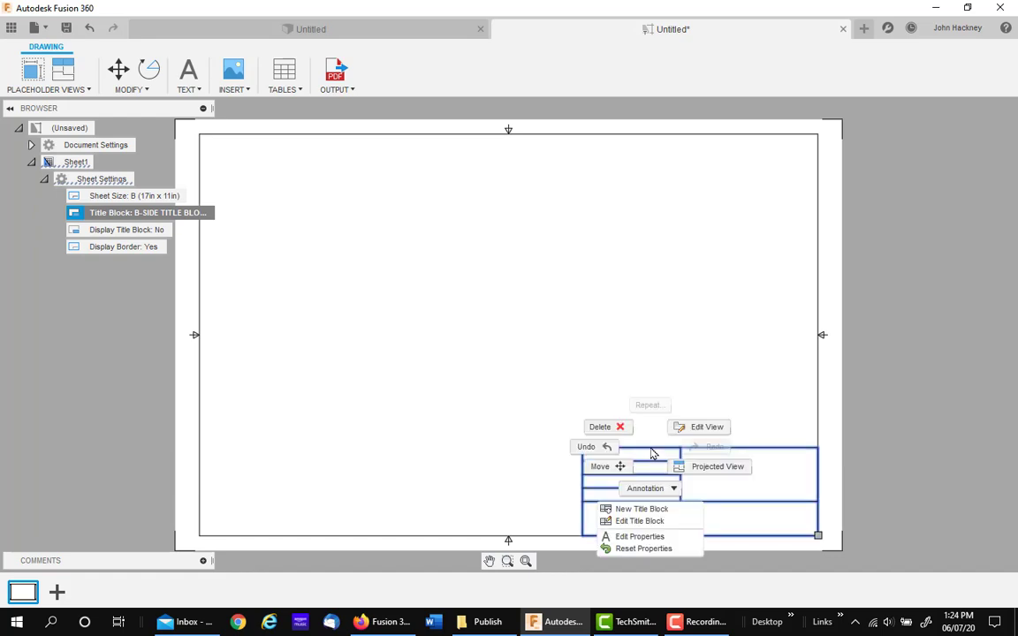
{"action": "left_click", "coordinate": [639, 521]}
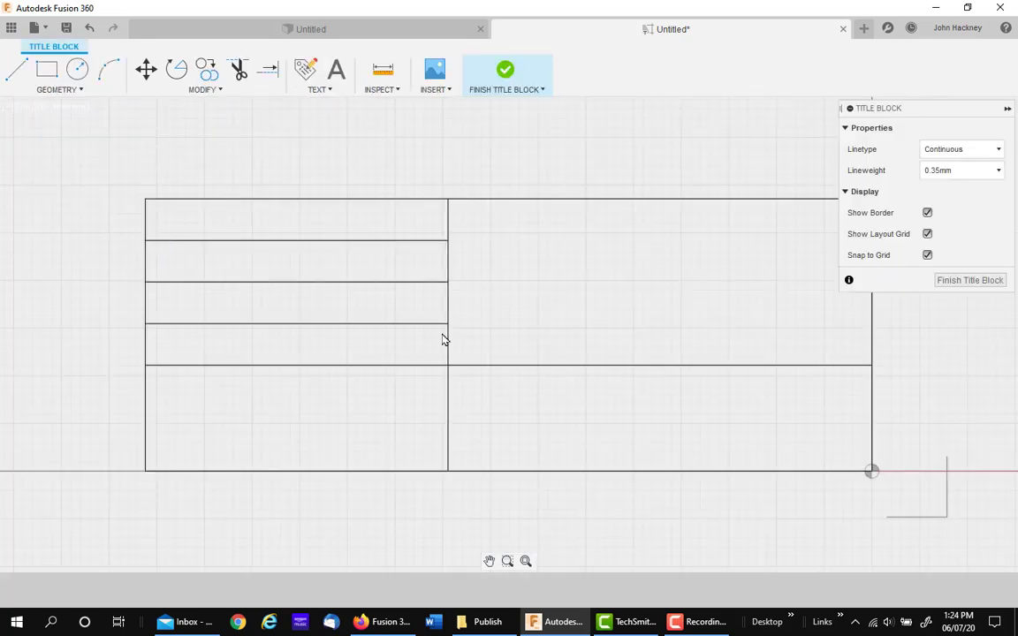
{"action": "left_click", "coordinate": [319, 75]}
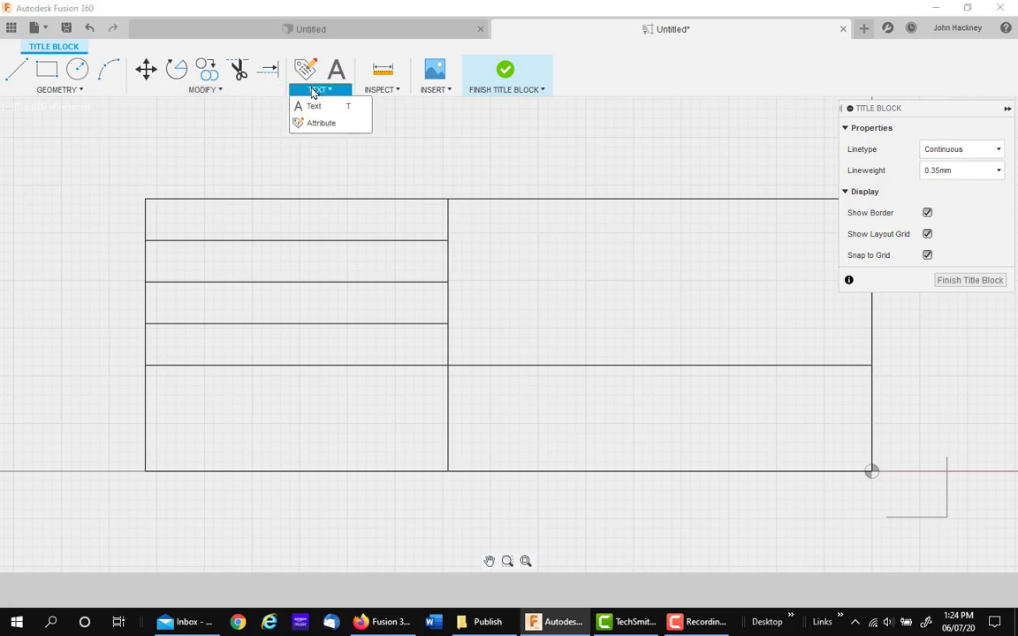
{"action": "left_click", "coordinate": [433, 78]}
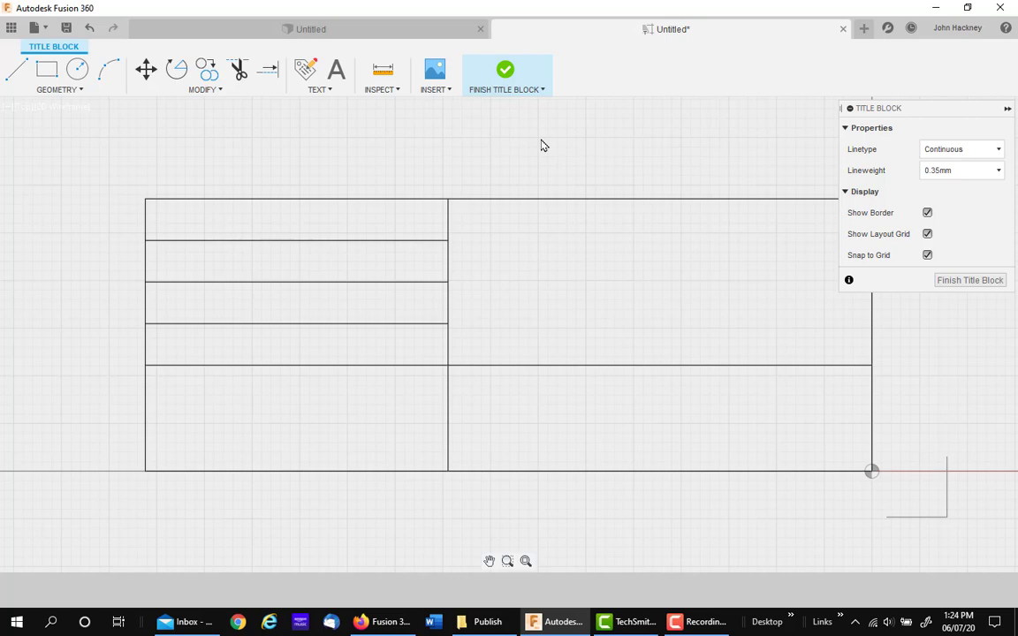
{"action": "mouse_move", "coordinate": [421, 159]}
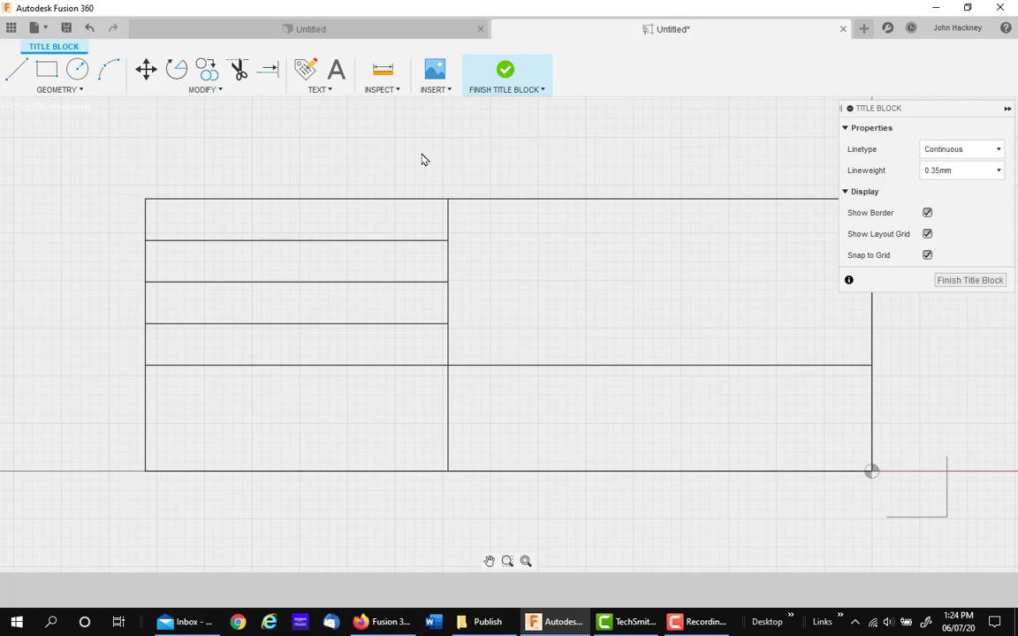
{"action": "mouse_move", "coordinate": [415, 159]}
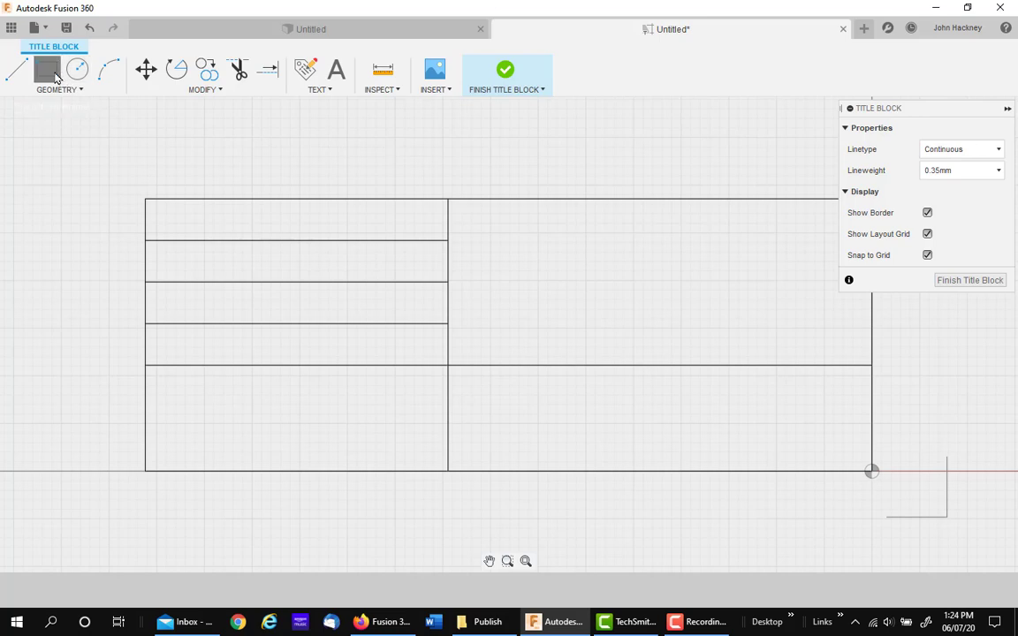
{"action": "left_click", "coordinate": [48, 70]}
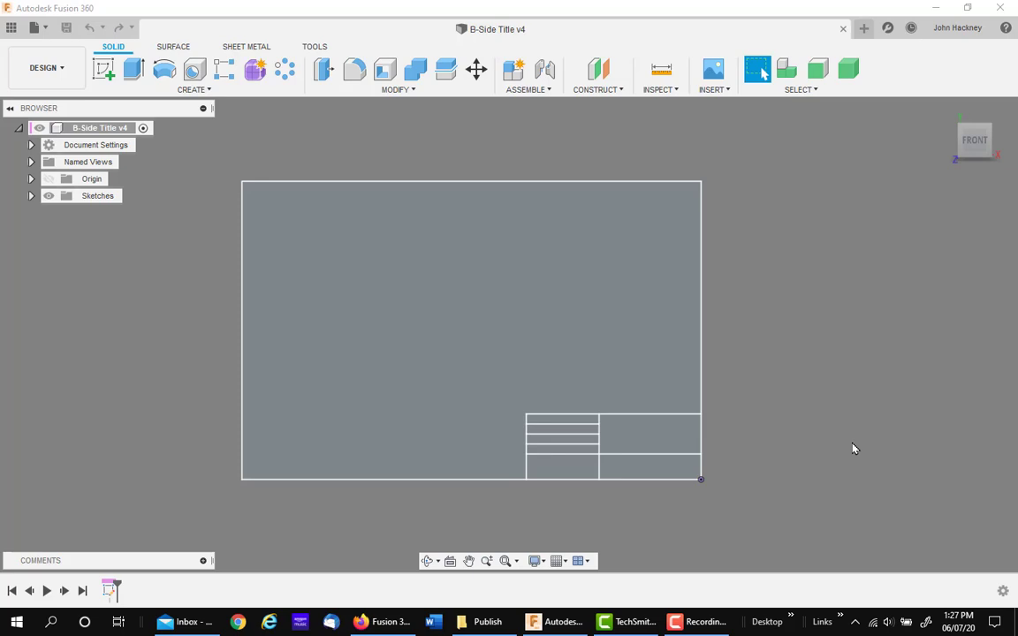
{"action": "mouse_move", "coordinate": [219, 182]}
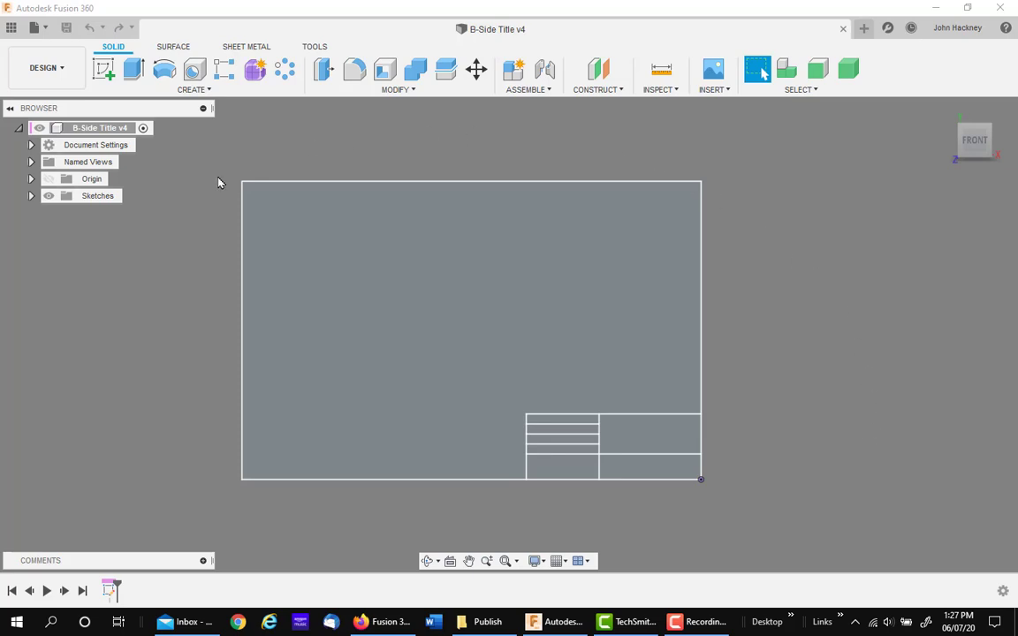
{"action": "mouse_move", "coordinate": [190, 495]}
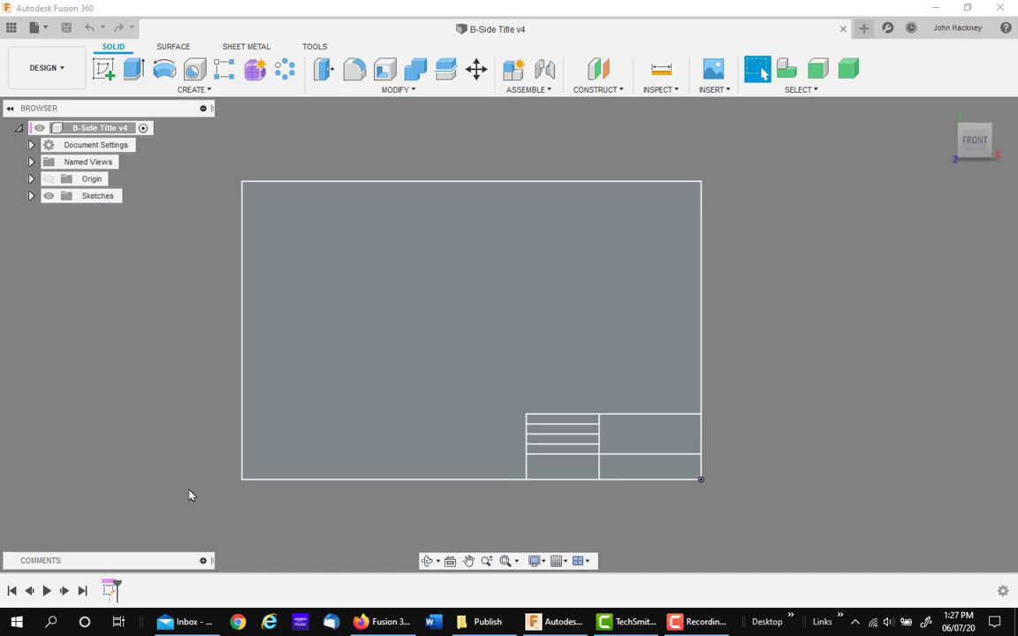
{"action": "mouse_move", "coordinate": [248, 509]}
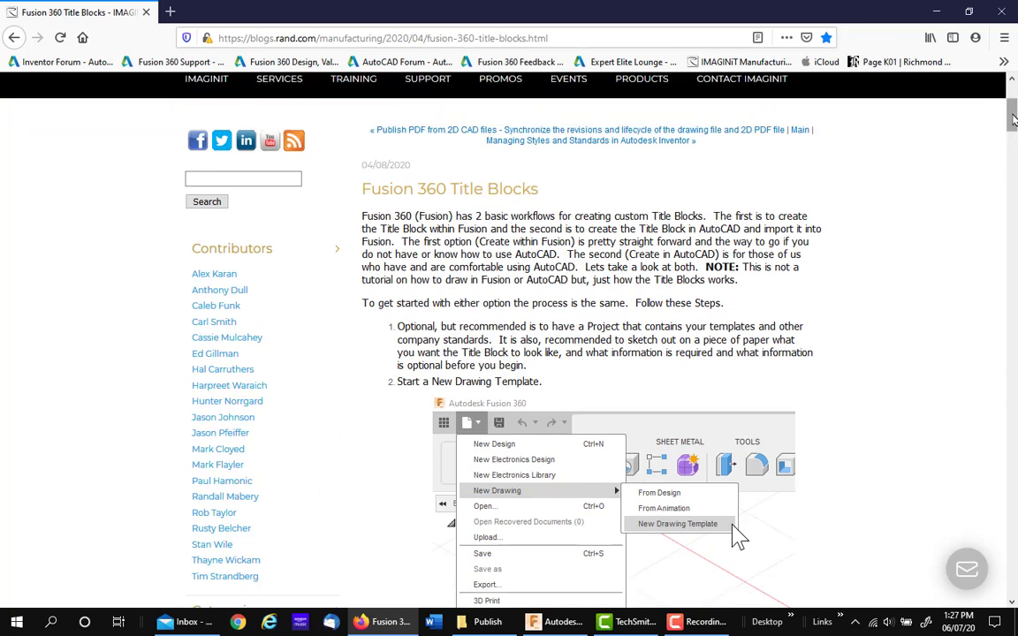
Read the Title Blocks article's ASME and ISO border sizes, then switch back to Fusion 360
{"action": "scroll", "scroll_direction": "down", "scroll_amount": 3}
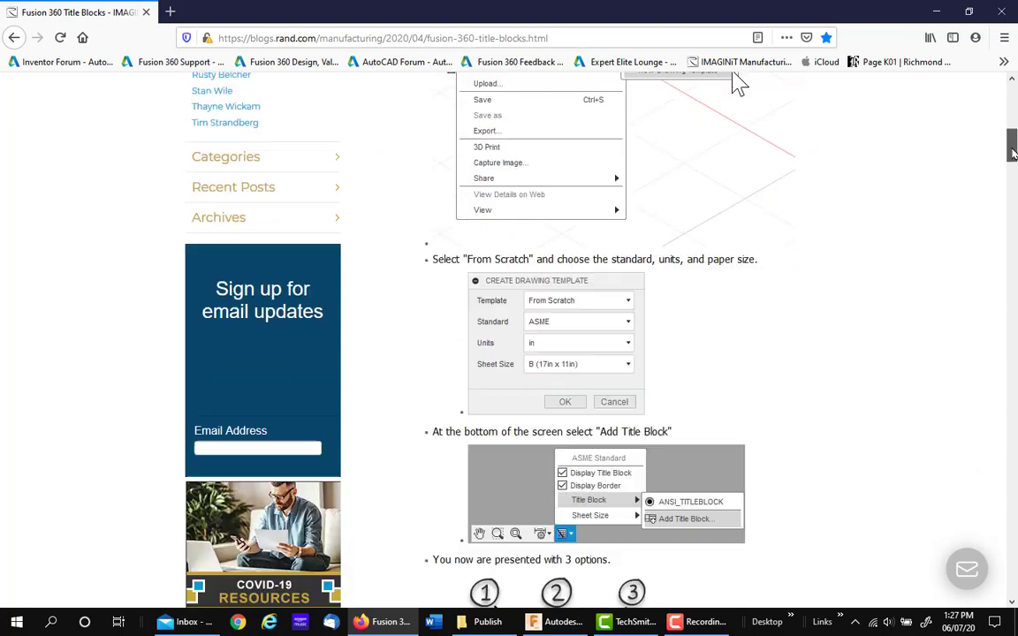
{"action": "scroll", "scroll_direction": "down", "scroll_amount": 3}
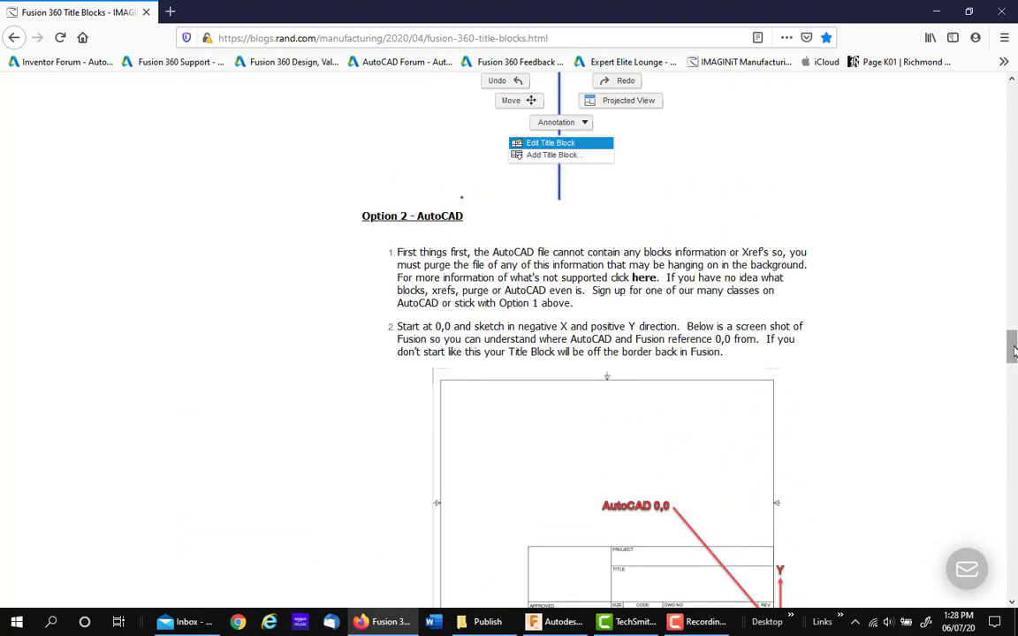
{"action": "scroll", "scroll_direction": "down", "scroll_amount": 3}
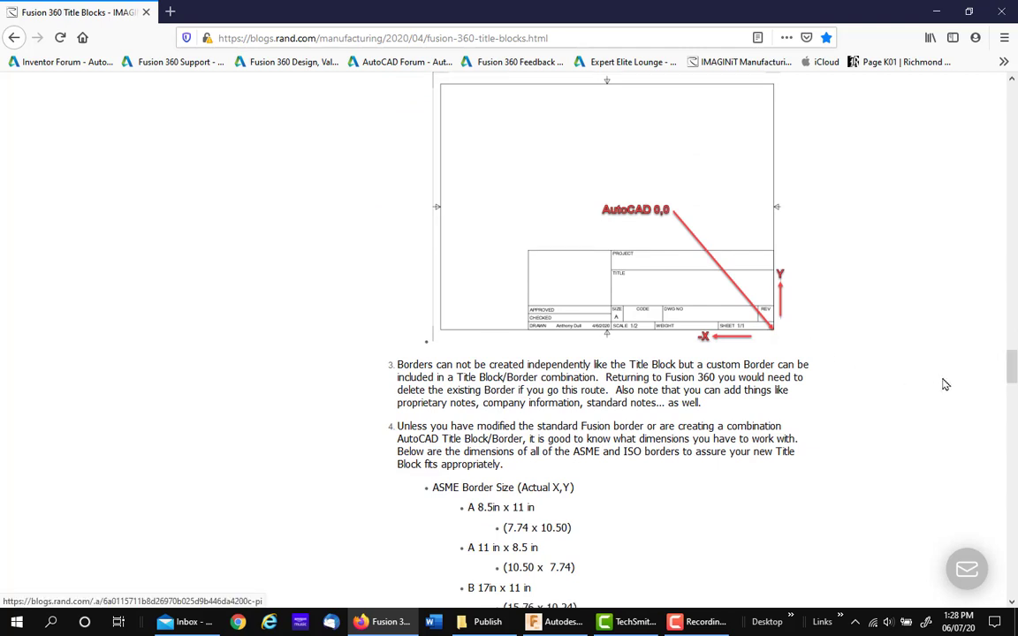
{"action": "scroll", "scroll_direction": "down", "scroll_amount": 3}
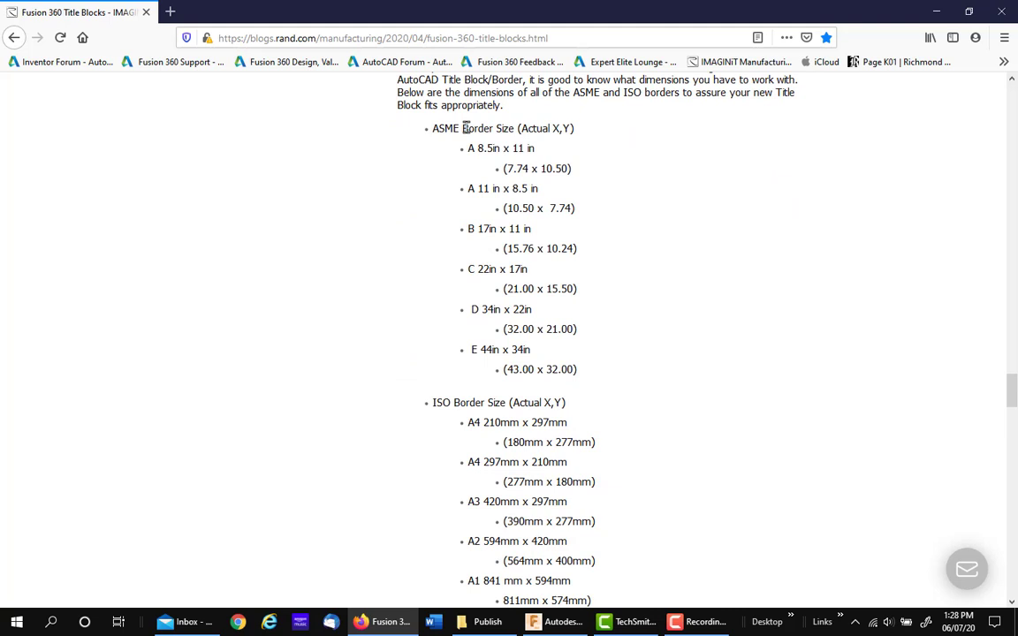
{"action": "mouse_move", "coordinate": [598, 415]}
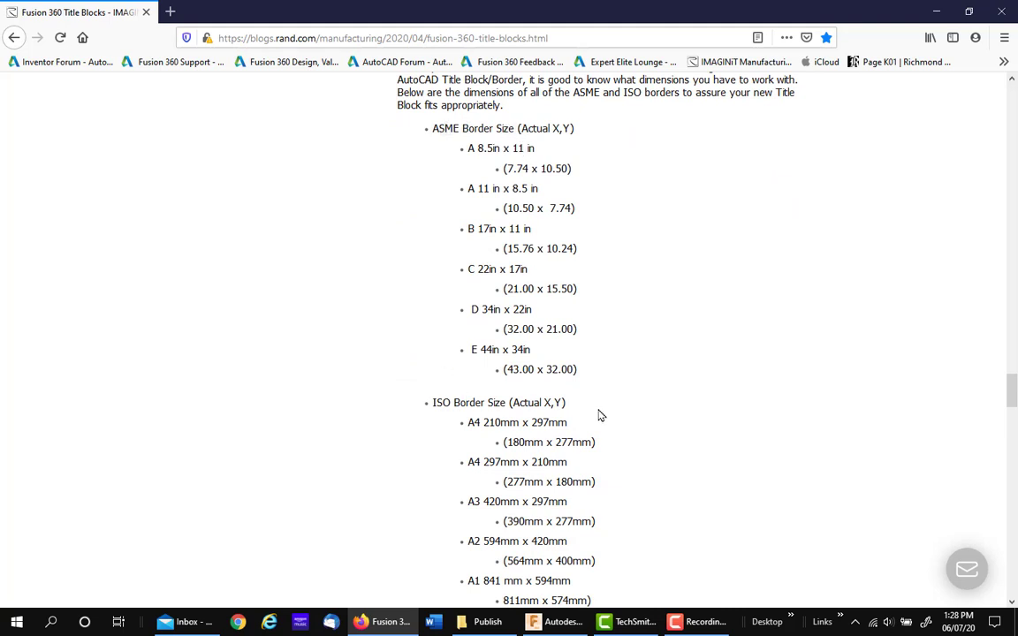
{"action": "mouse_move", "coordinate": [521, 229]}
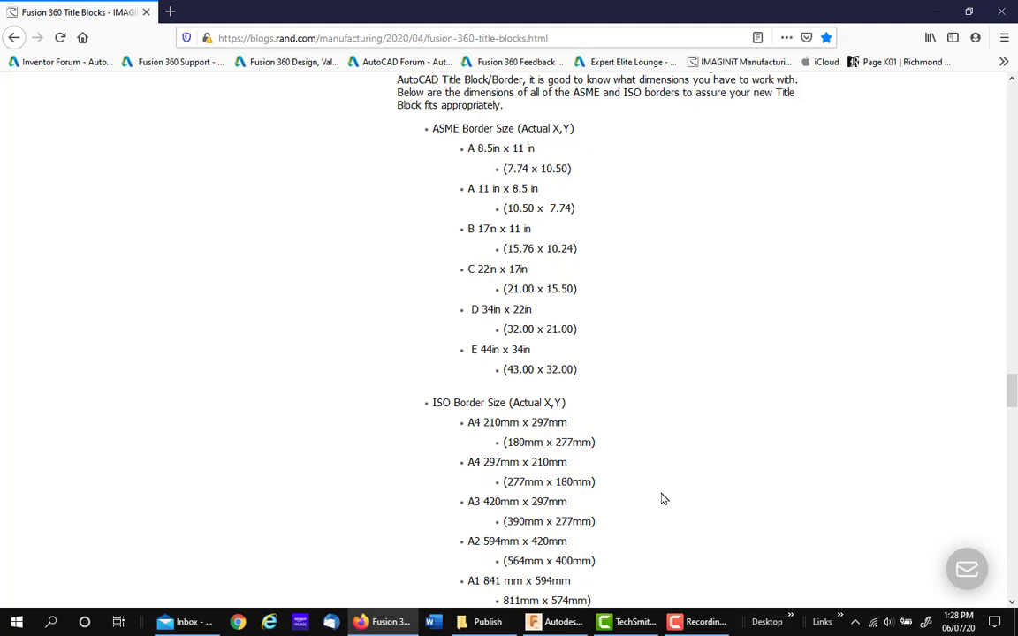
{"action": "scroll", "scroll_direction": "down", "scroll_amount": 3}
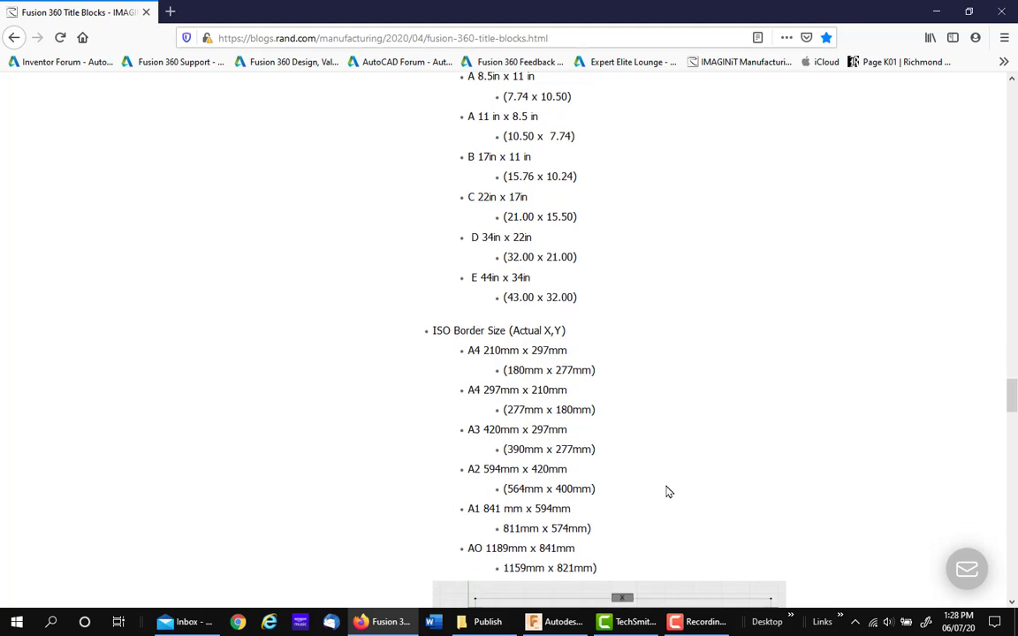
{"action": "left_click", "coordinate": [555, 621]}
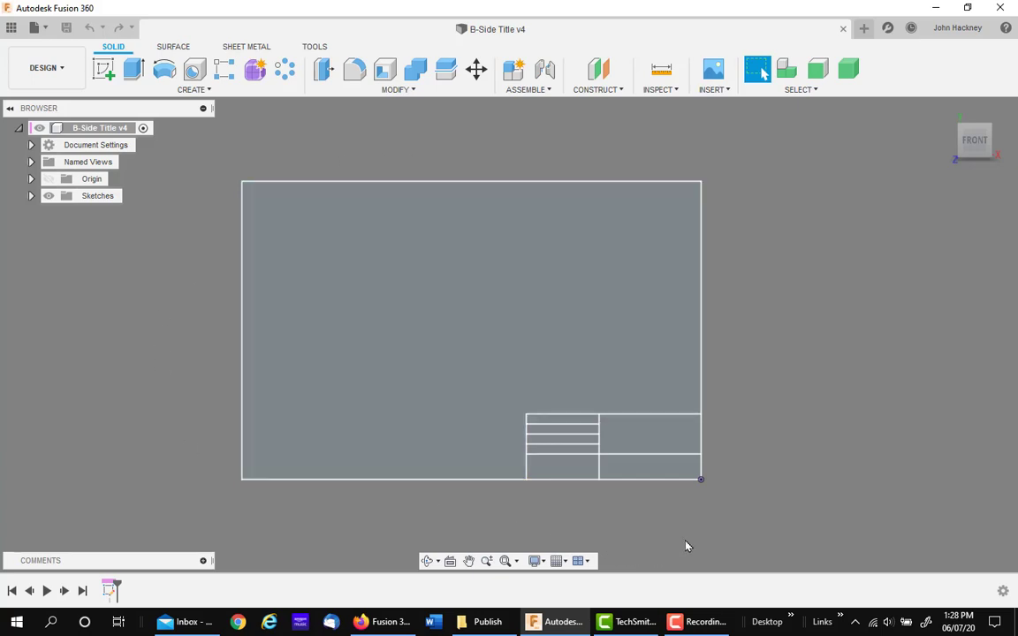
{"action": "mouse_move", "coordinate": [716, 560]}
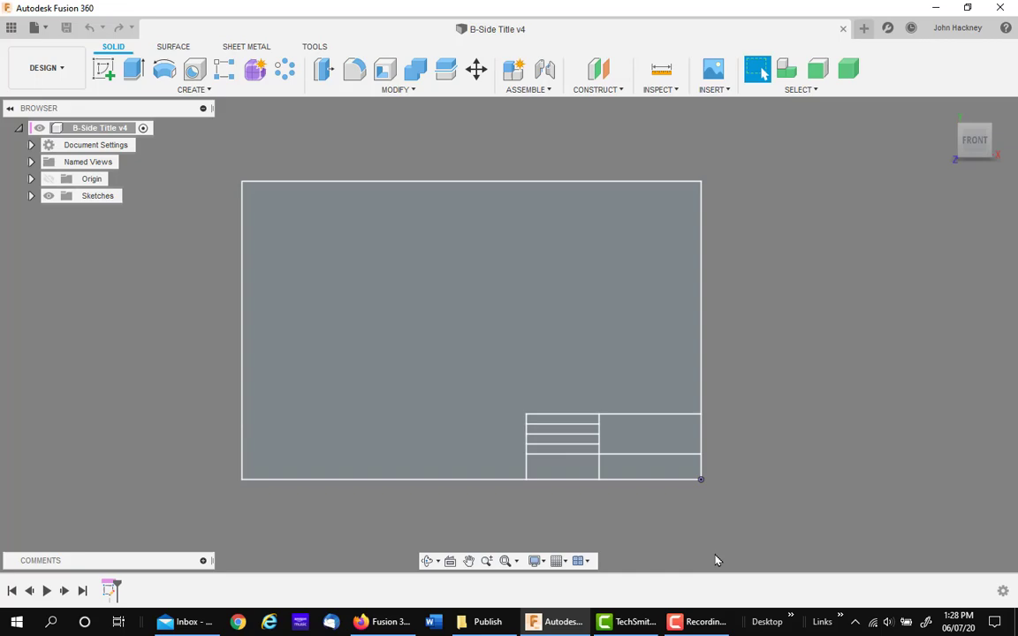